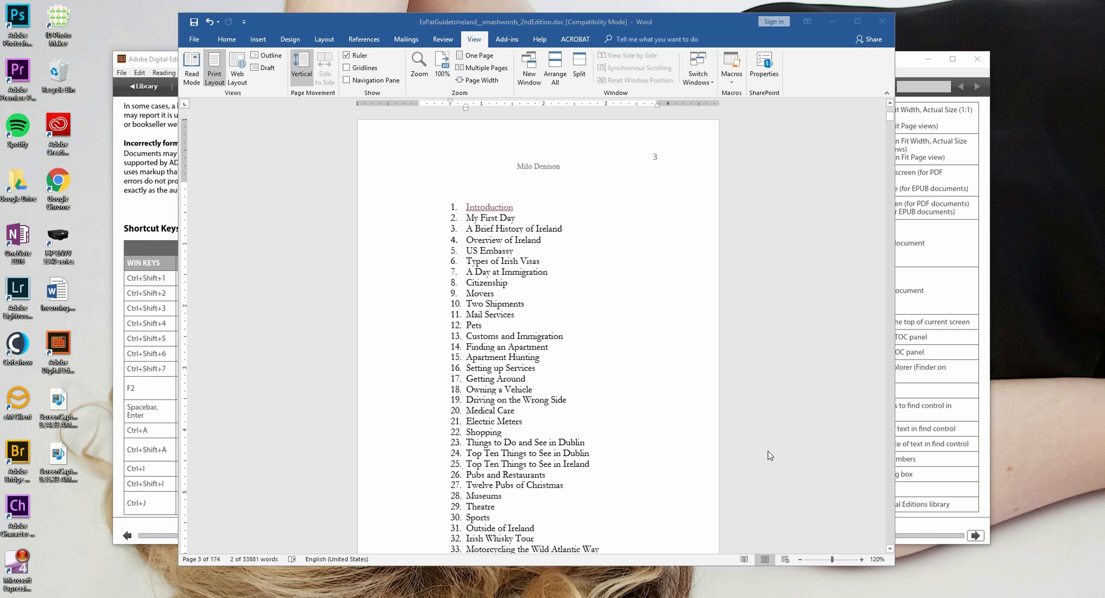
{"action": "mouse_move", "coordinate": [528, 224]}
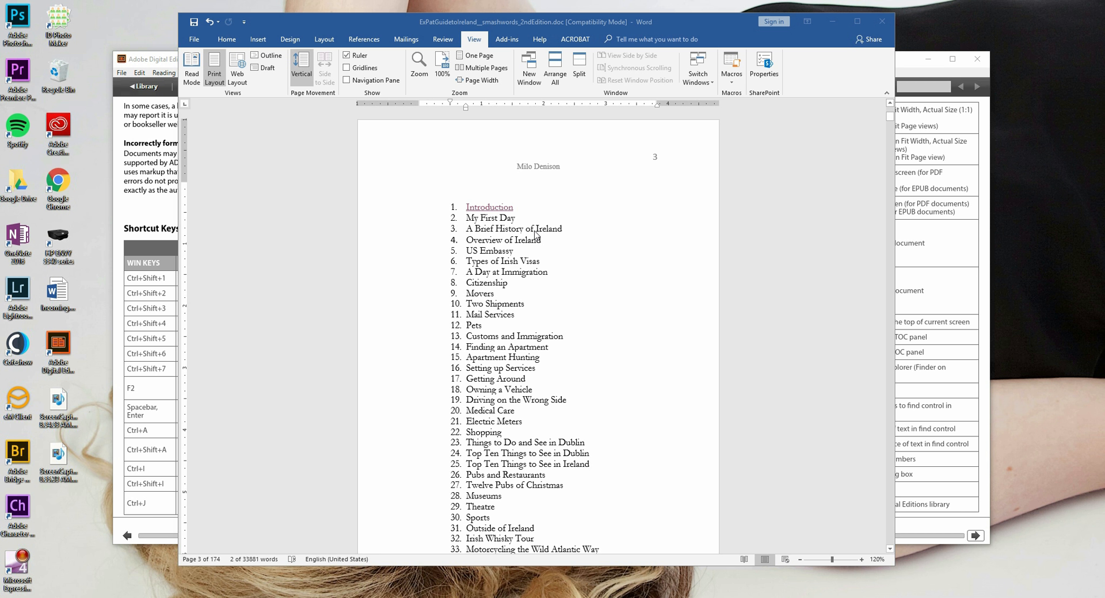
{"action": "mouse_move", "coordinate": [537, 235]}
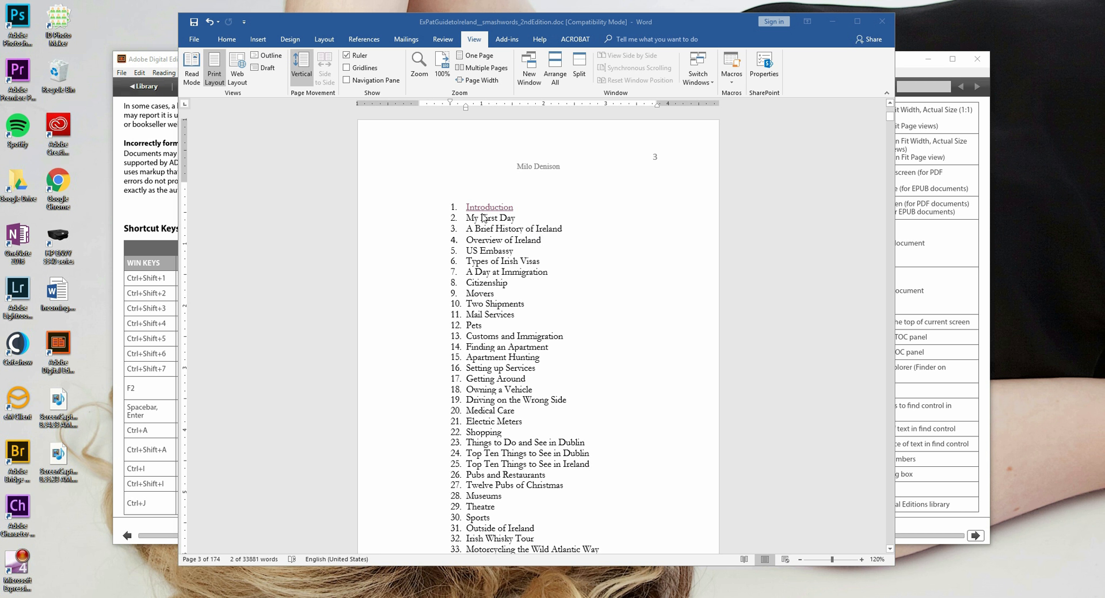
{"action": "mouse_move", "coordinate": [478, 216]}
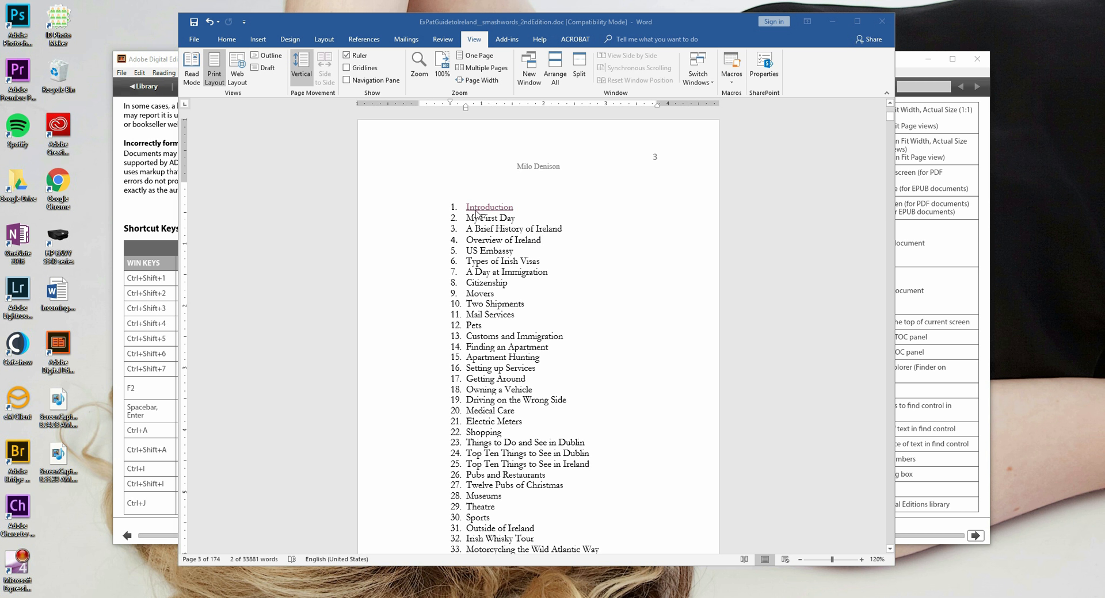
{"action": "mouse_move", "coordinate": [481, 215]}
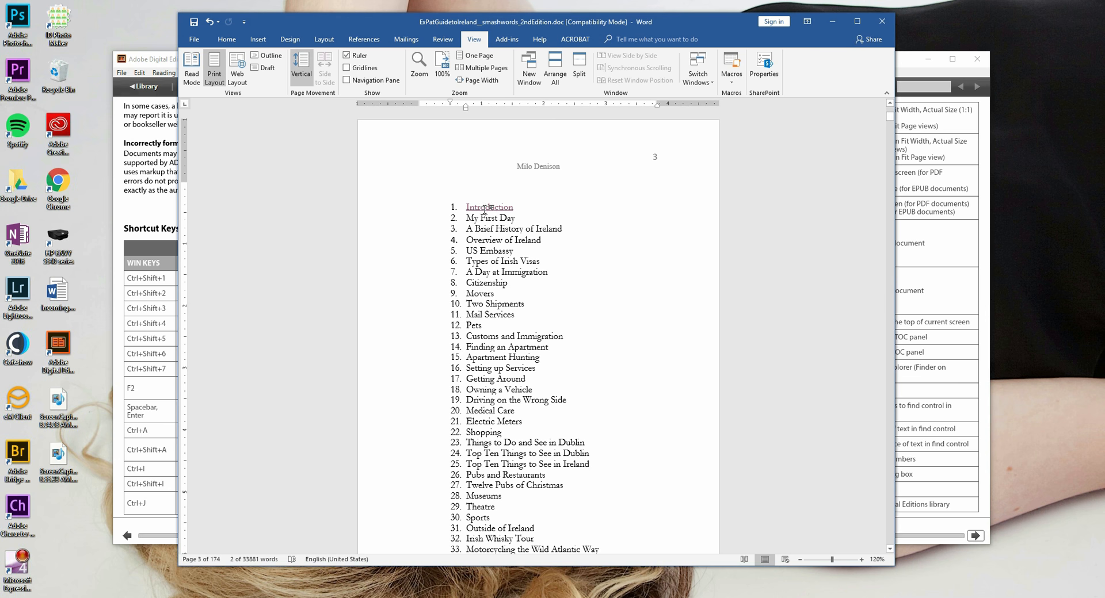
- Follow the Introduction hyperlink in the table of contents to the Introduction chapter
{"action": "left_click", "coordinate": [488, 207]}
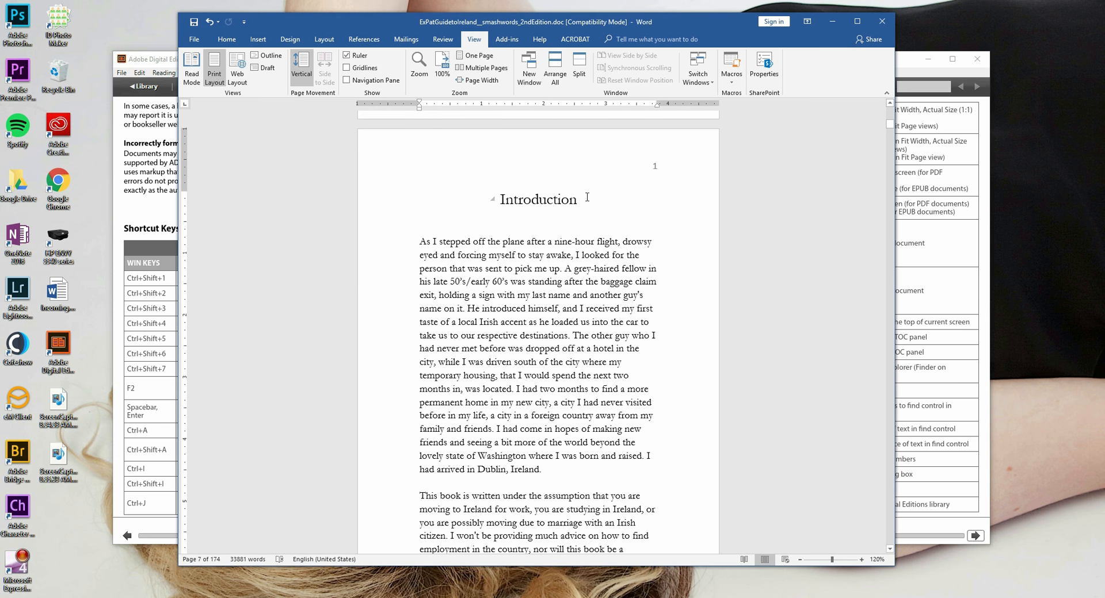
{"action": "scroll", "scroll_direction": "down", "scroll_amount": 3}
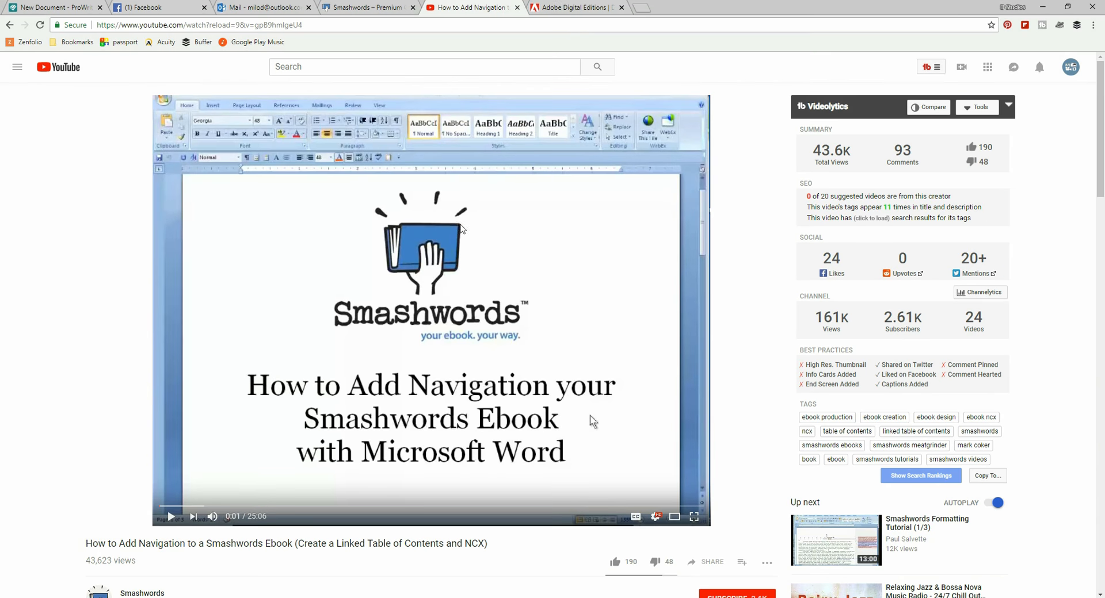
{"action": "mouse_move", "coordinate": [229, 347]}
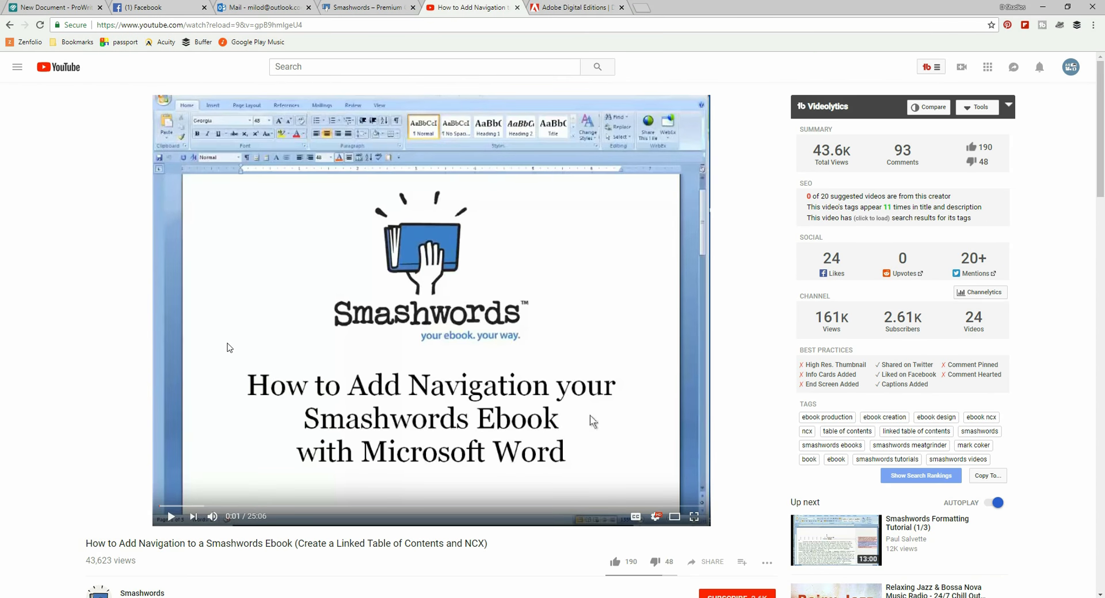
- Switch to the Smashwords tab with the Premium Catalog approval instructions
{"action": "scroll", "scroll_direction": "down", "scroll_amount": 3}
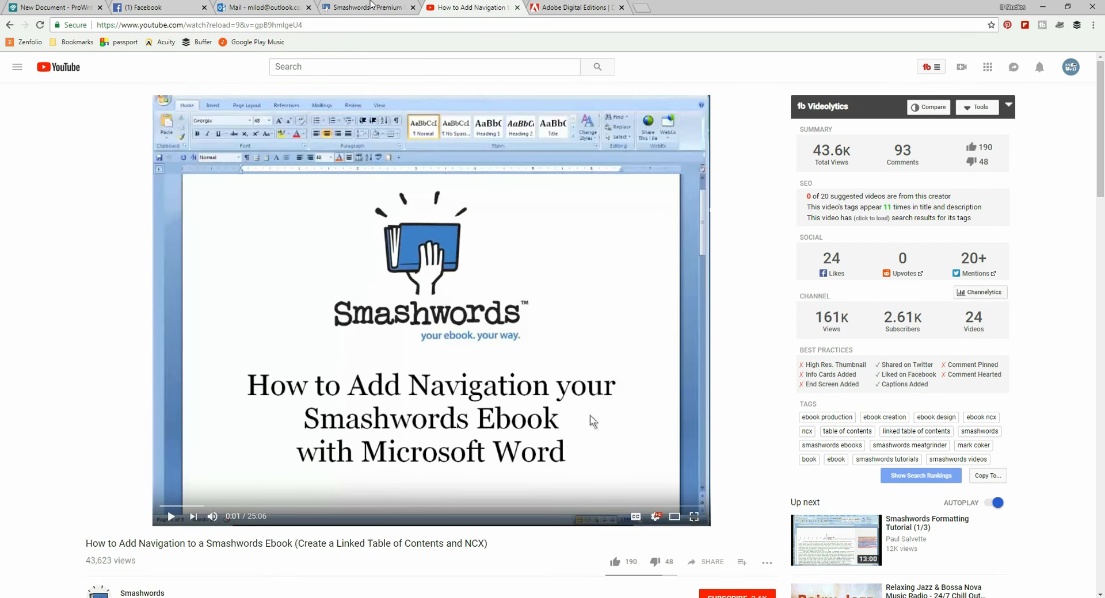
{"action": "left_click", "coordinate": [366, 7]}
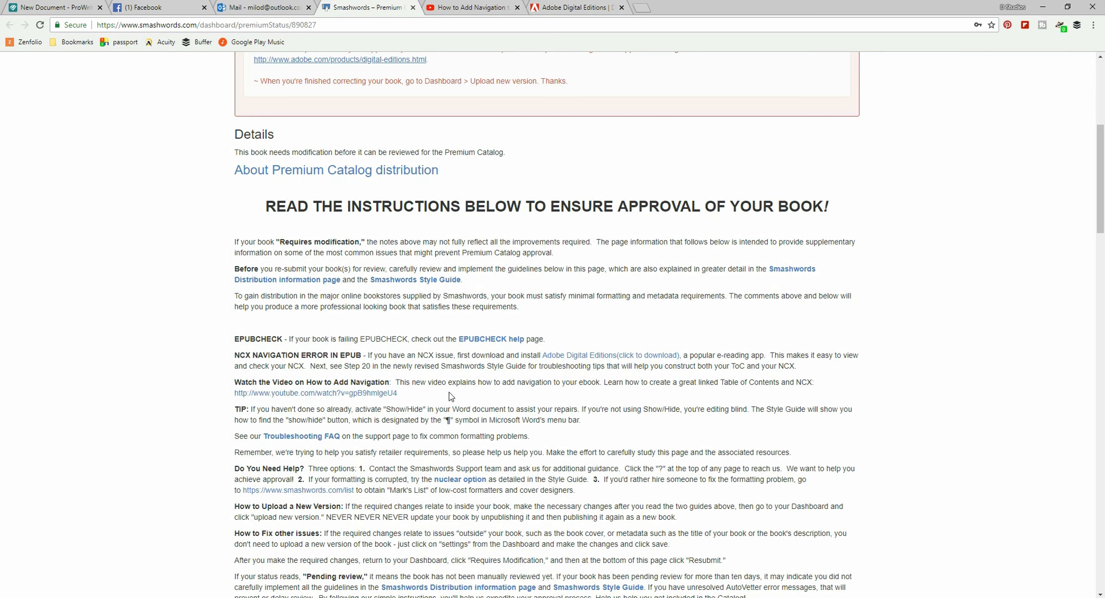
{"action": "left_click_drag", "start_coordinate": [235, 382], "coordinate": [396, 394]}
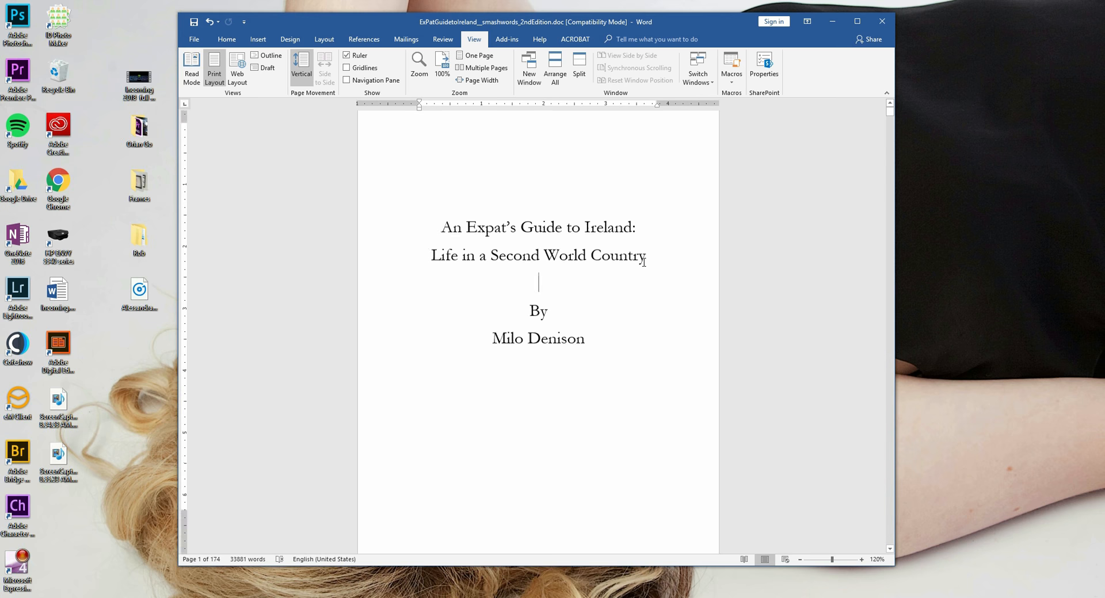
- Search for 'My First Day' and go to its chapter heading via the Navigation pane
{"action": "scroll", "scroll_direction": "down", "scroll_amount": 3}
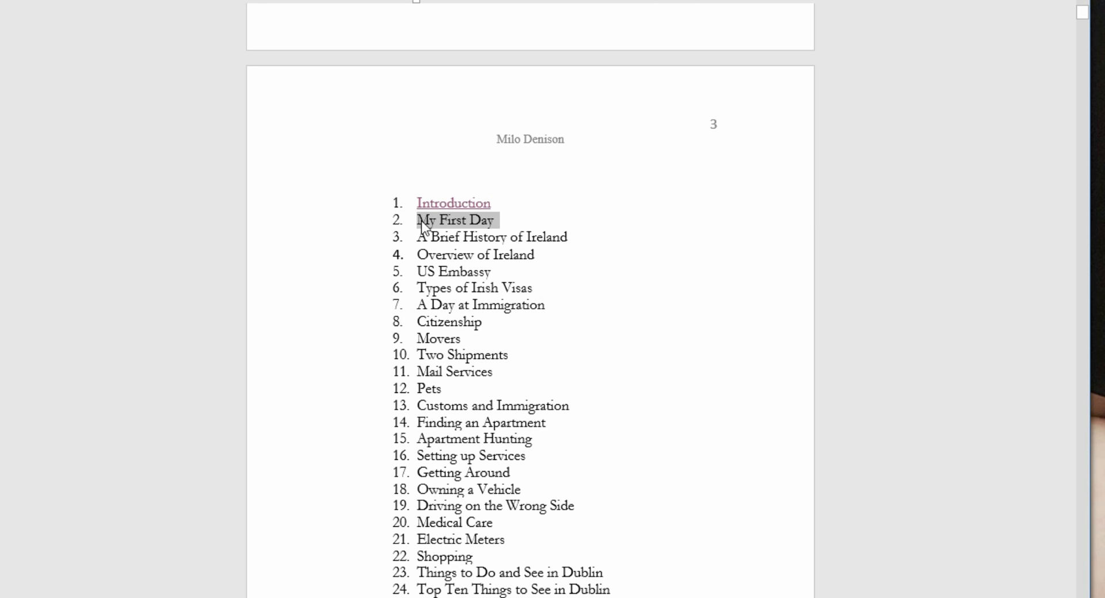
{"action": "mouse_move", "coordinate": [469, 229]}
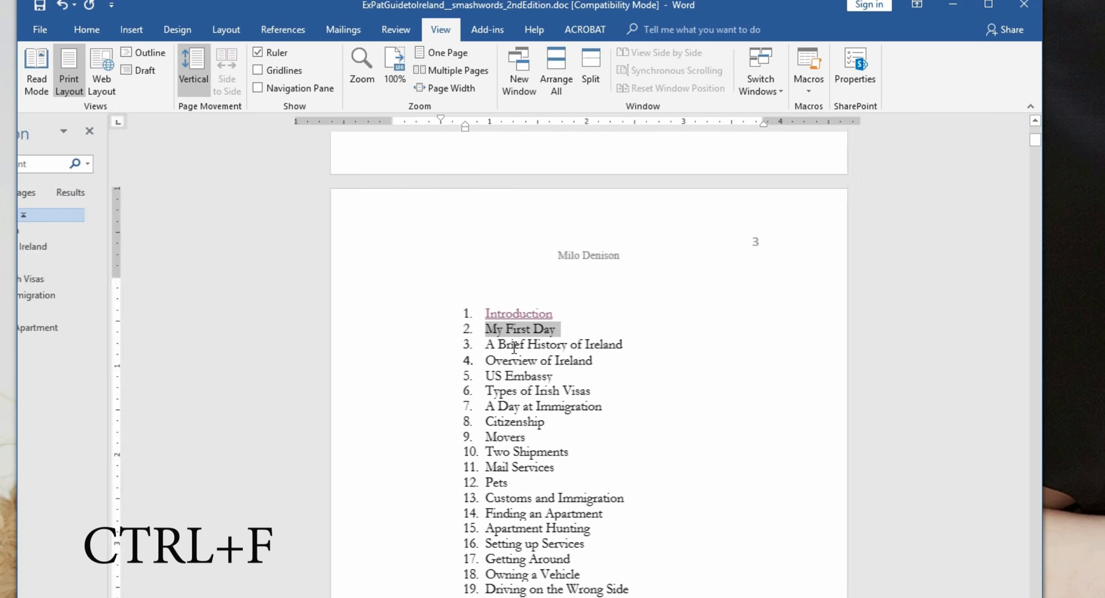
{"action": "type", "text": "My First Day"}
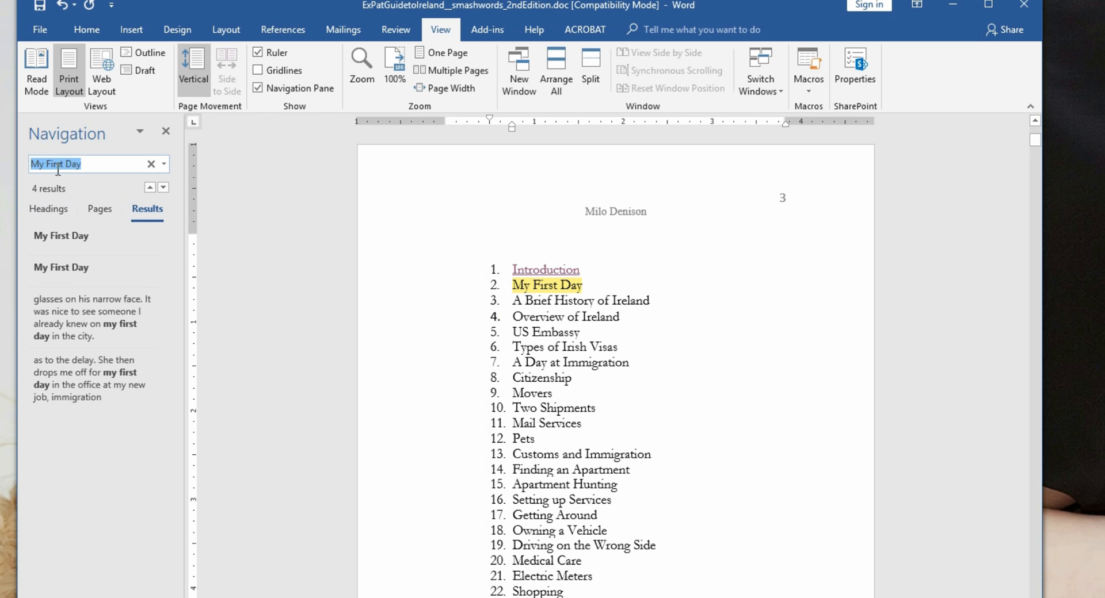
{"action": "left_click", "coordinate": [92, 272]}
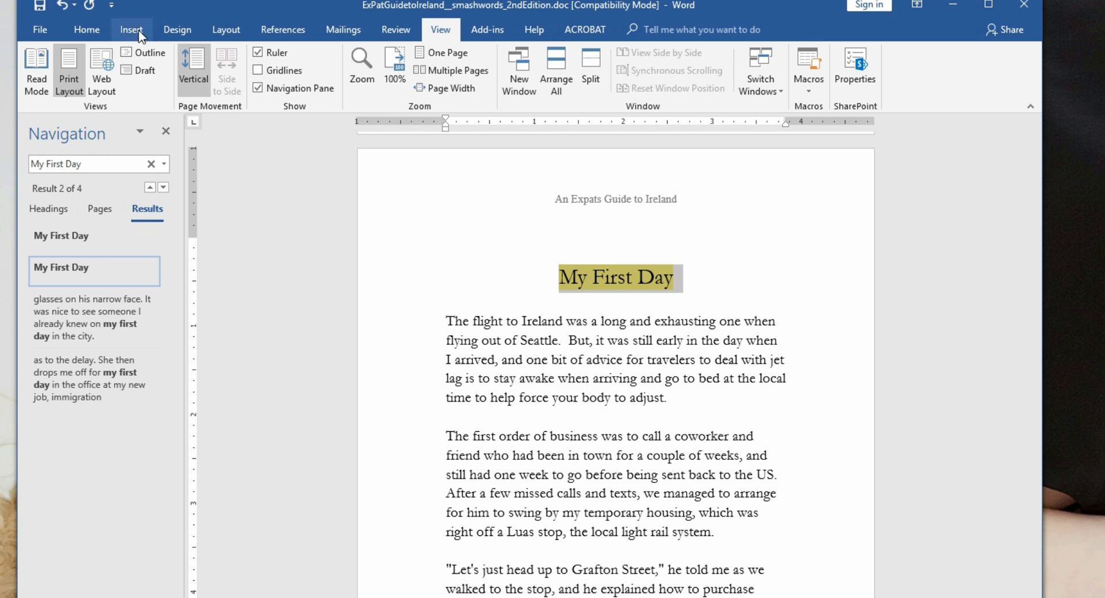
- Add a MyFirstDay bookmark on the heading and verify it in the bookmark list
{"action": "left_click", "coordinate": [131, 30]}
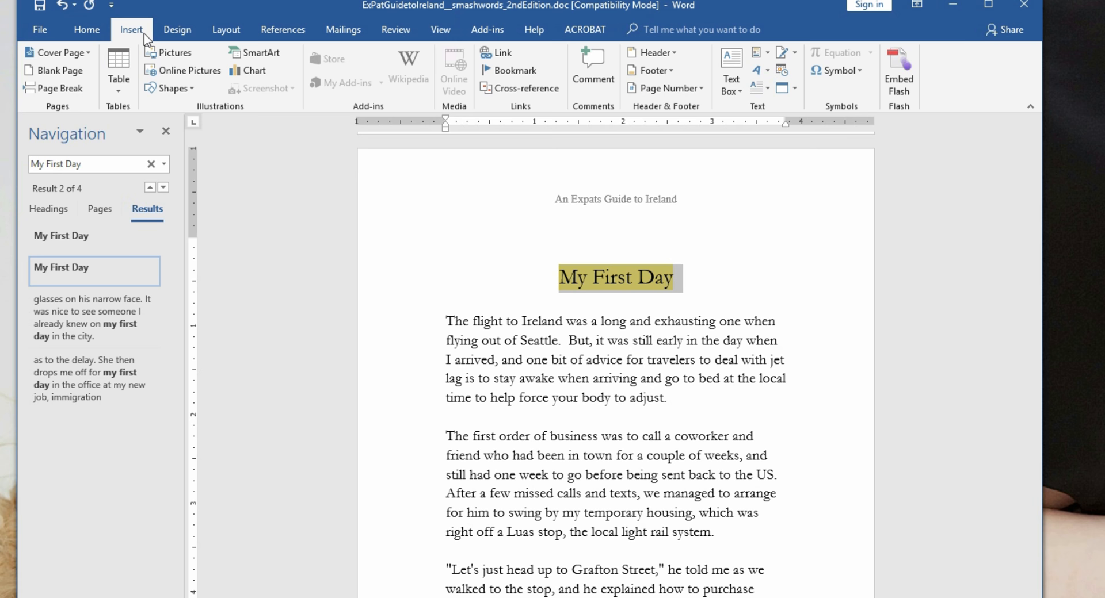
{"action": "mouse_move", "coordinate": [514, 70]}
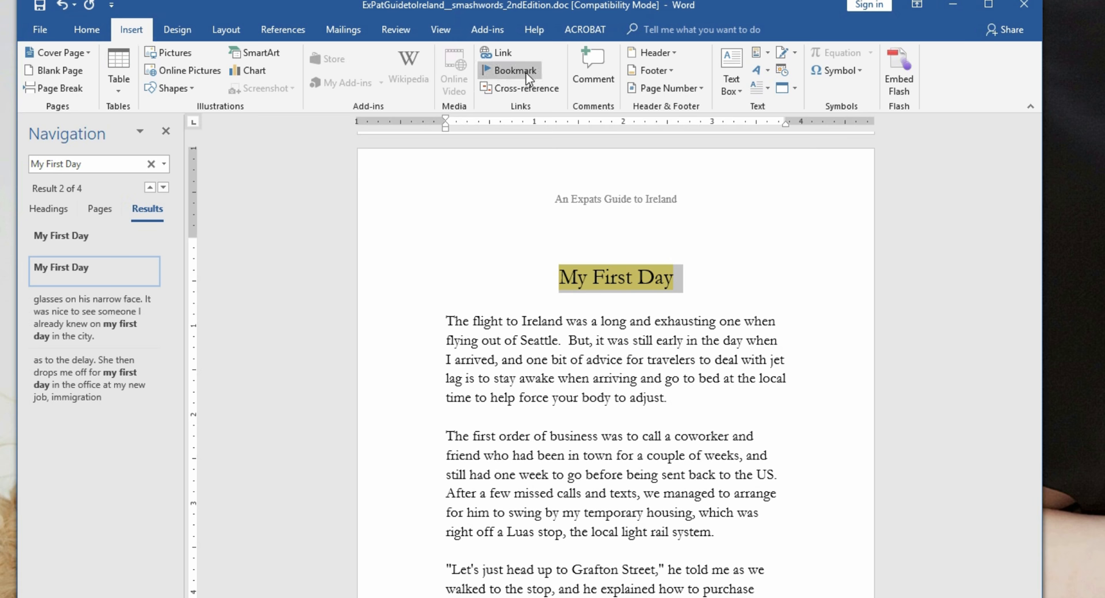
{"action": "left_click", "coordinate": [509, 70]}
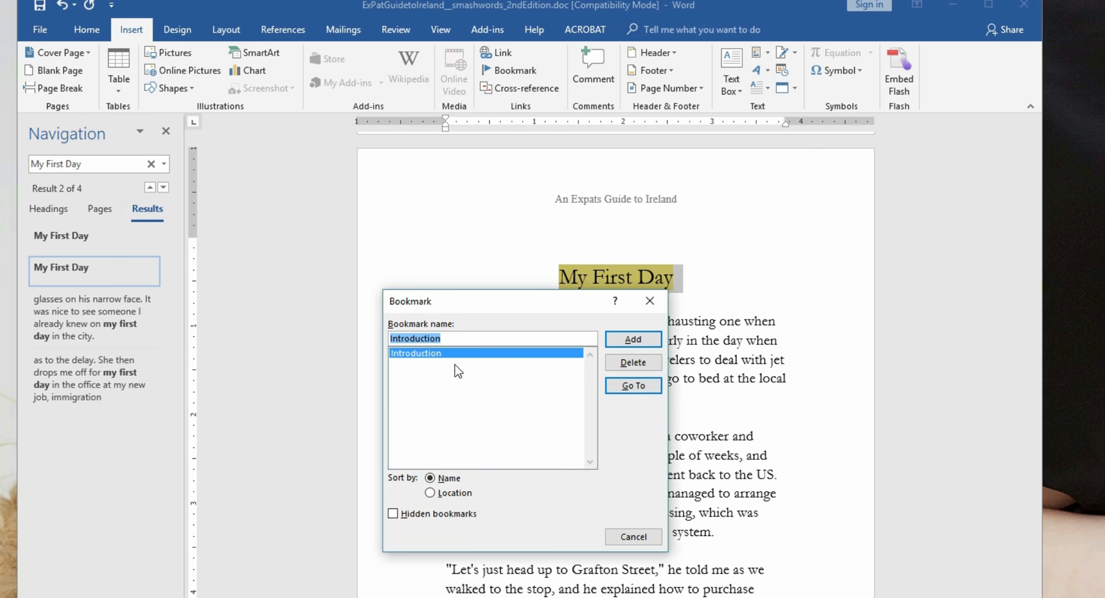
{"action": "mouse_move", "coordinate": [350, 345]}
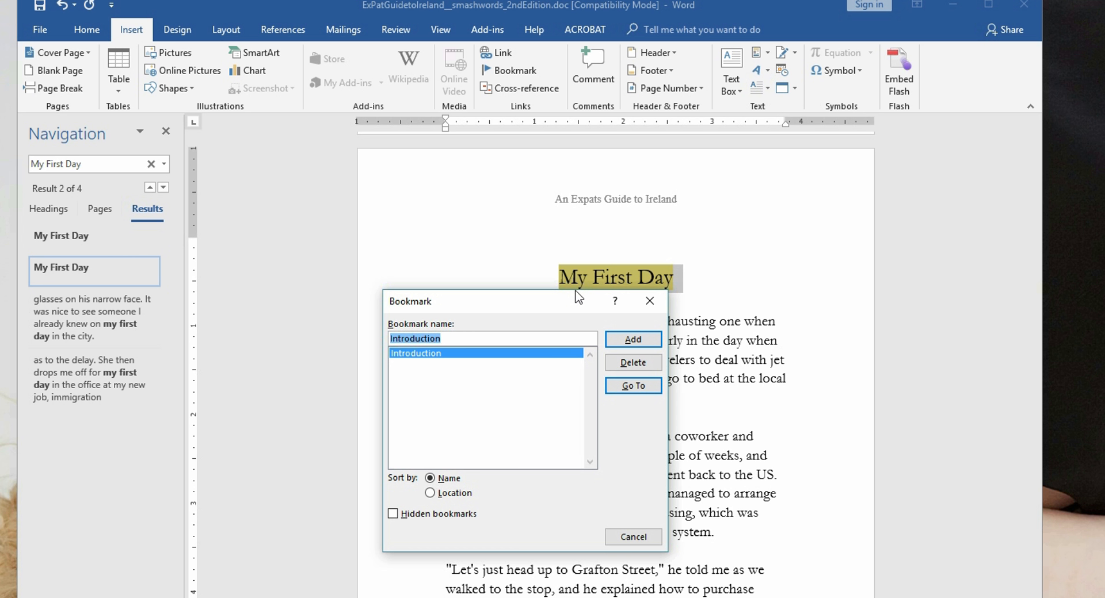
{"action": "type", "text": "MyFirst"}
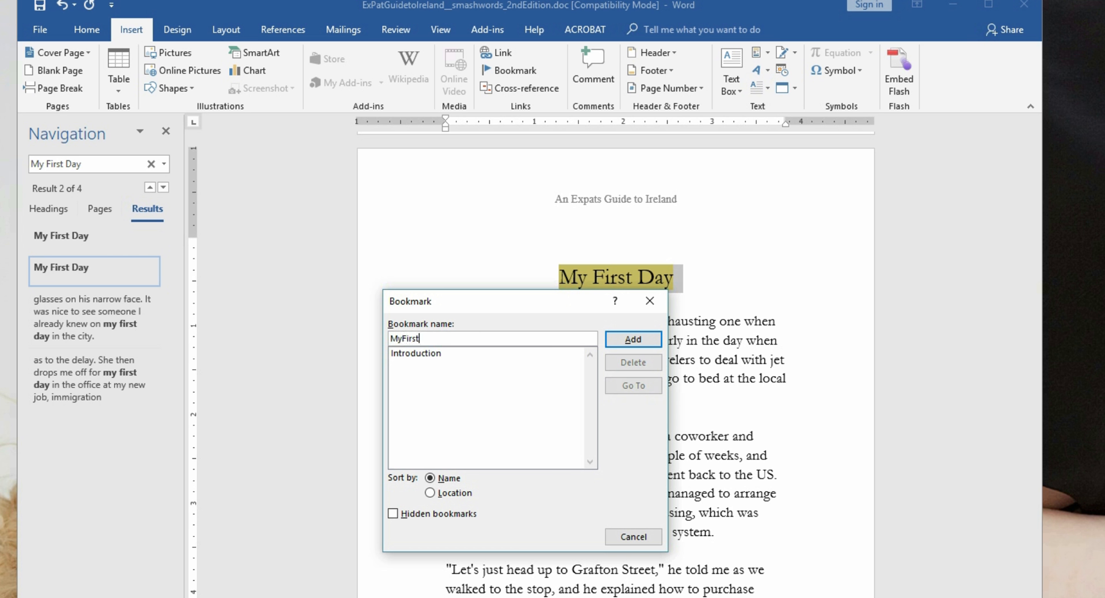
{"action": "type", "text": "Day"}
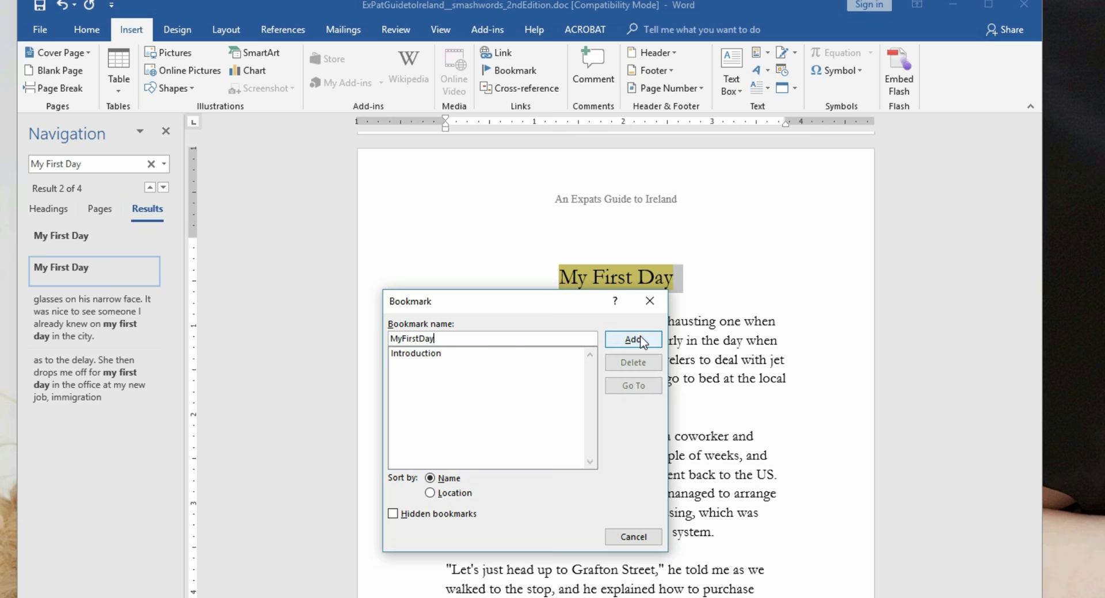
{"action": "left_click", "coordinate": [632, 339]}
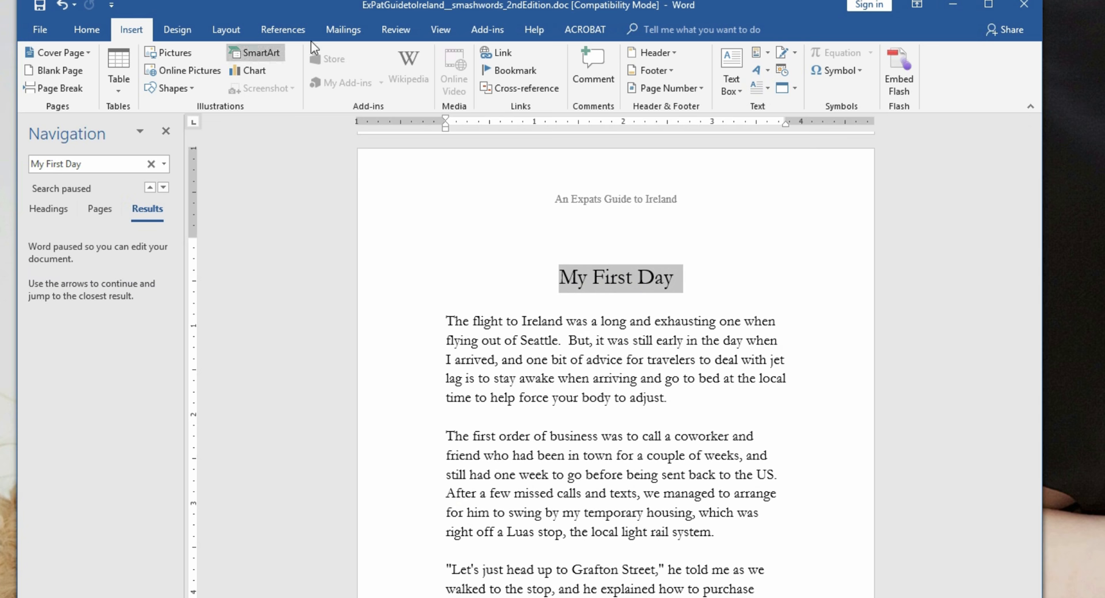
{"action": "left_click", "coordinate": [513, 69]}
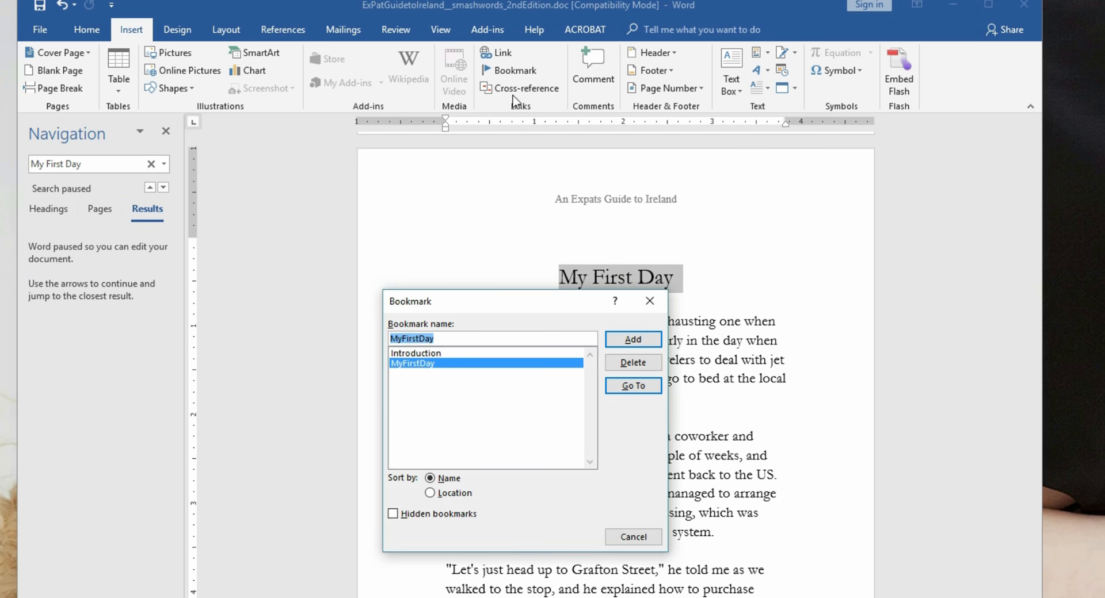
{"action": "mouse_move", "coordinate": [426, 373]}
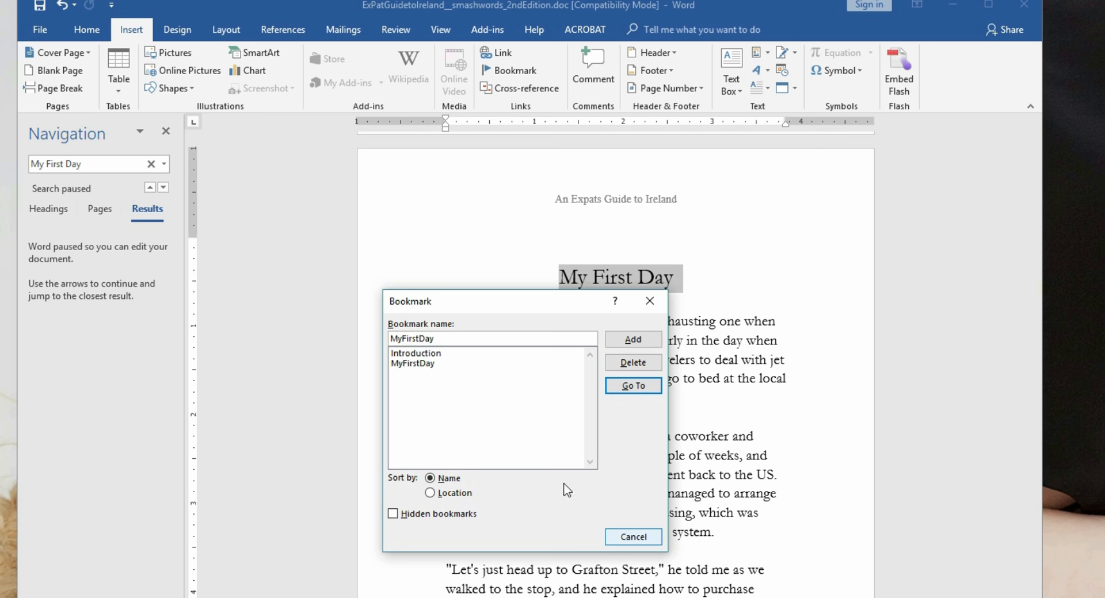
{"action": "left_click", "coordinate": [631, 536]}
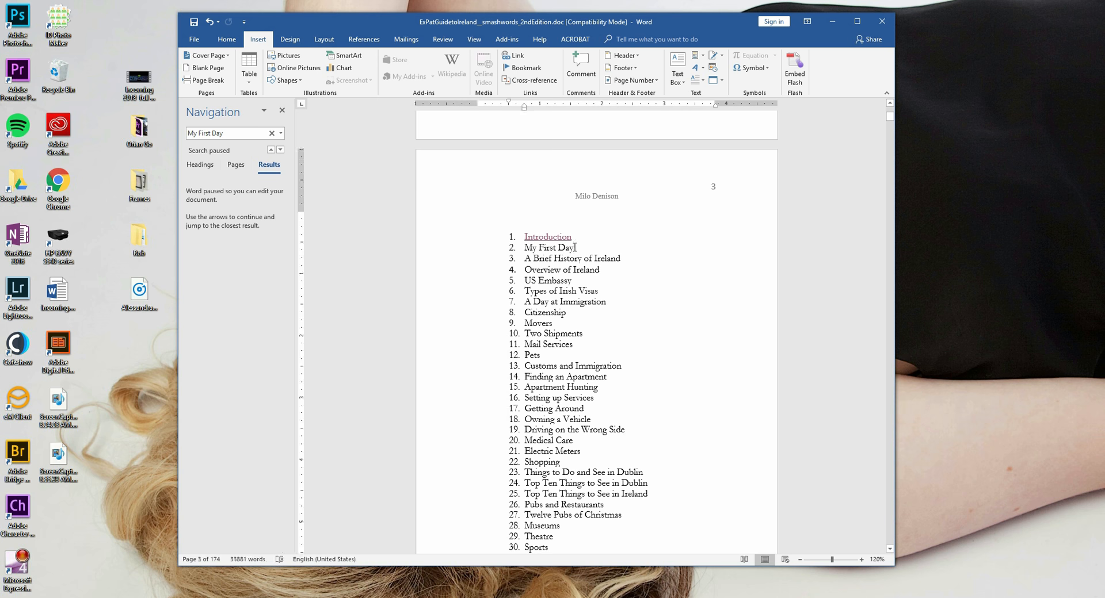
- Hyperlink the My First Day contents entry to the MyFirstDay bookmark in this document
{"action": "double_click", "coordinate": [548, 248]}
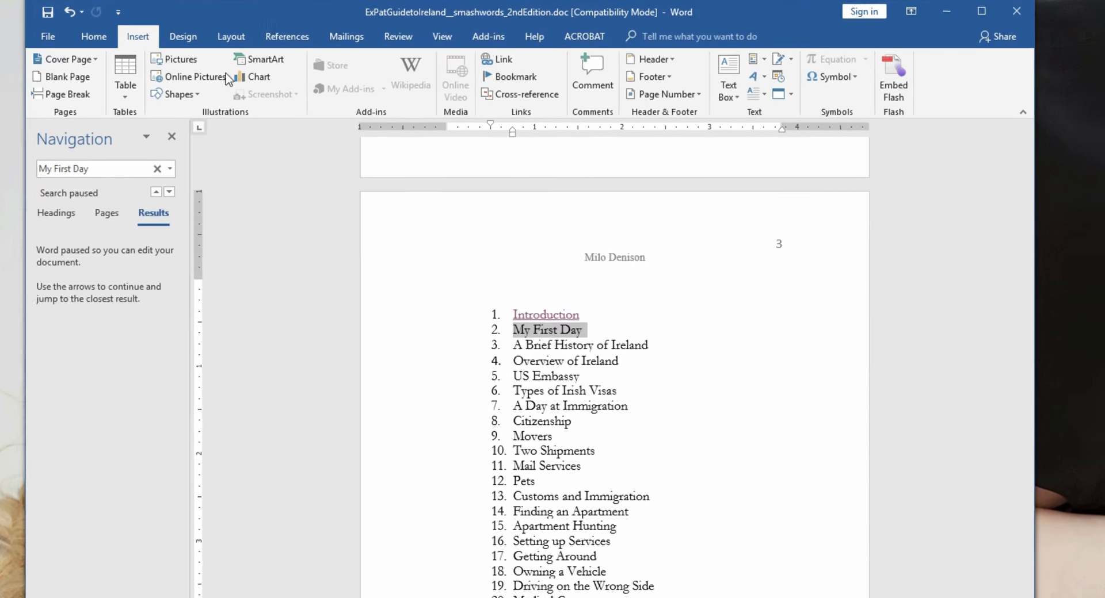
{"action": "left_click", "coordinate": [497, 60]}
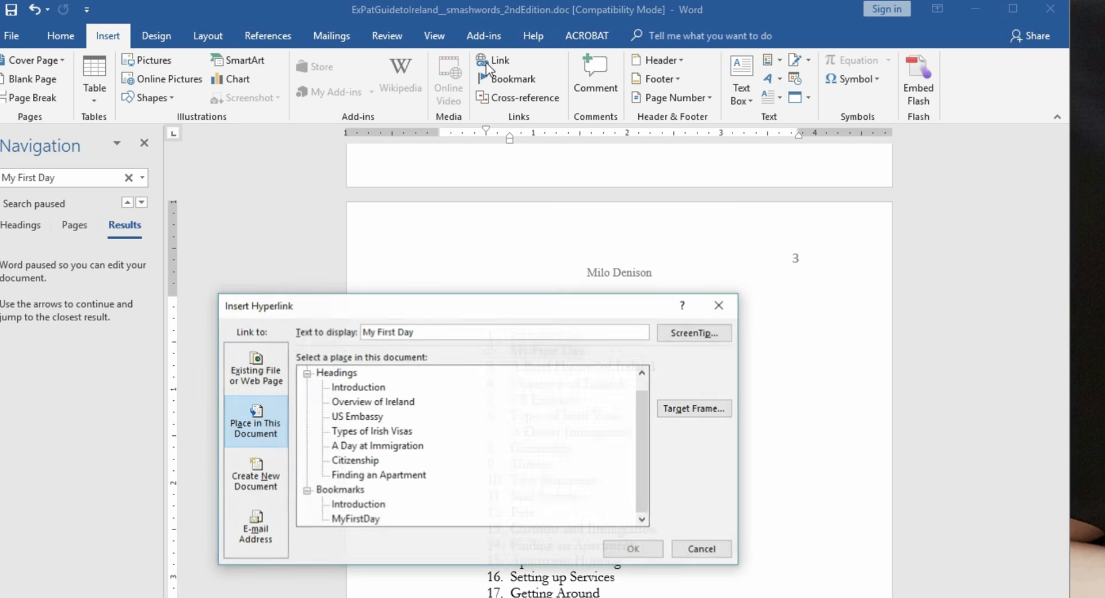
{"action": "left_click", "coordinate": [255, 367]}
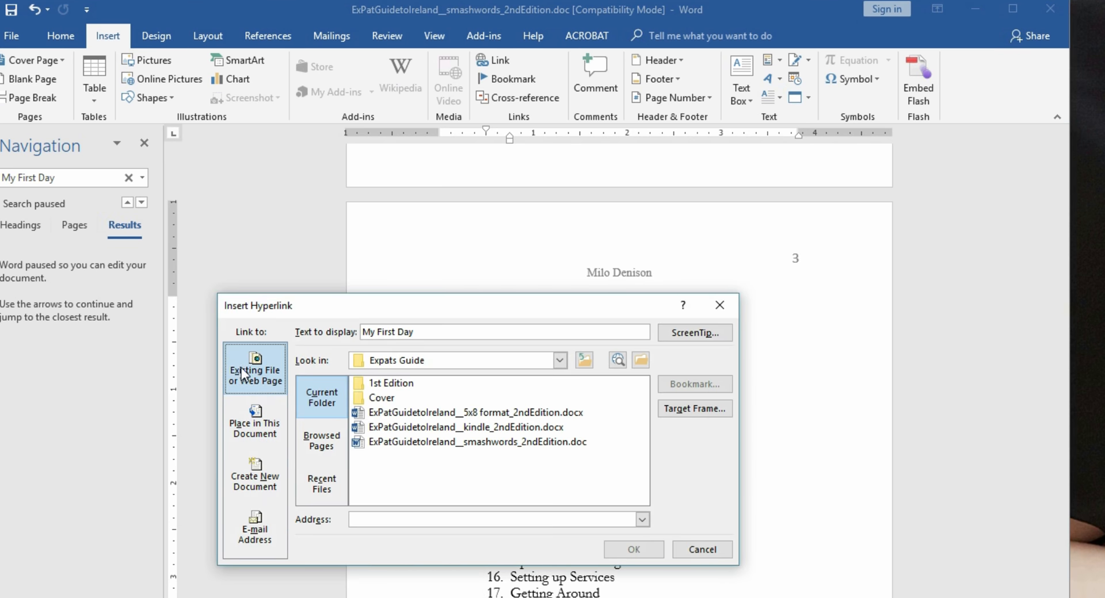
{"action": "mouse_move", "coordinate": [255, 396]}
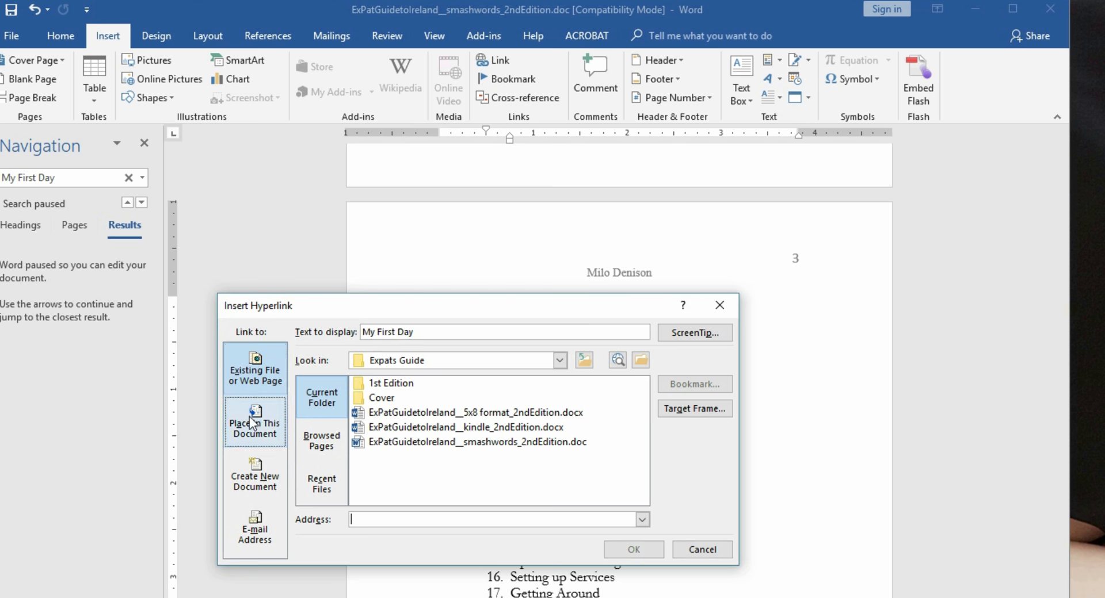
{"action": "left_click", "coordinate": [255, 422]}
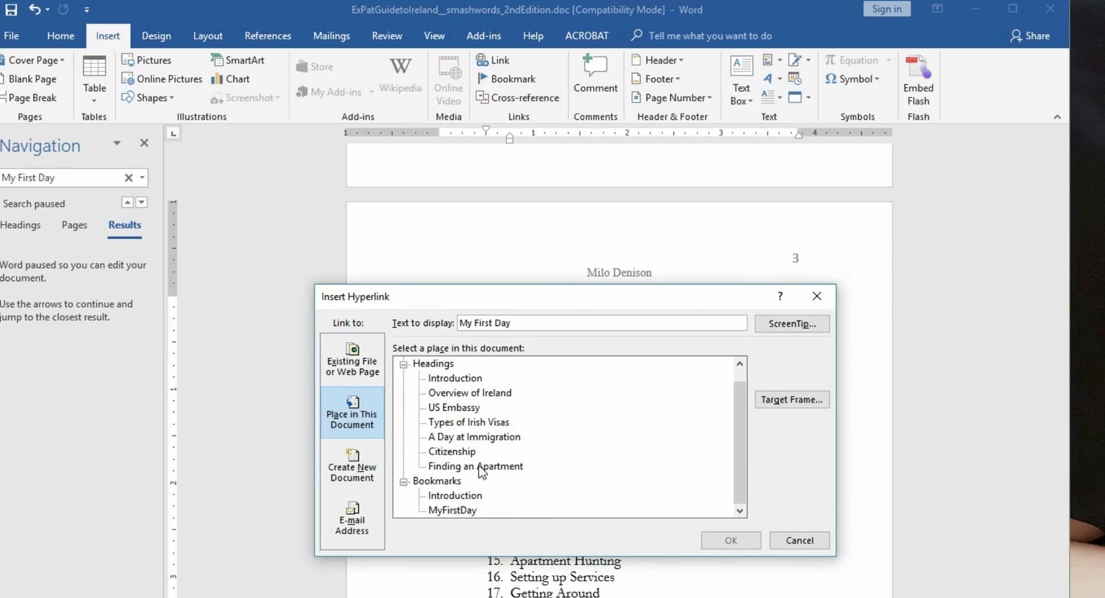
{"action": "left_click", "coordinate": [437, 480]}
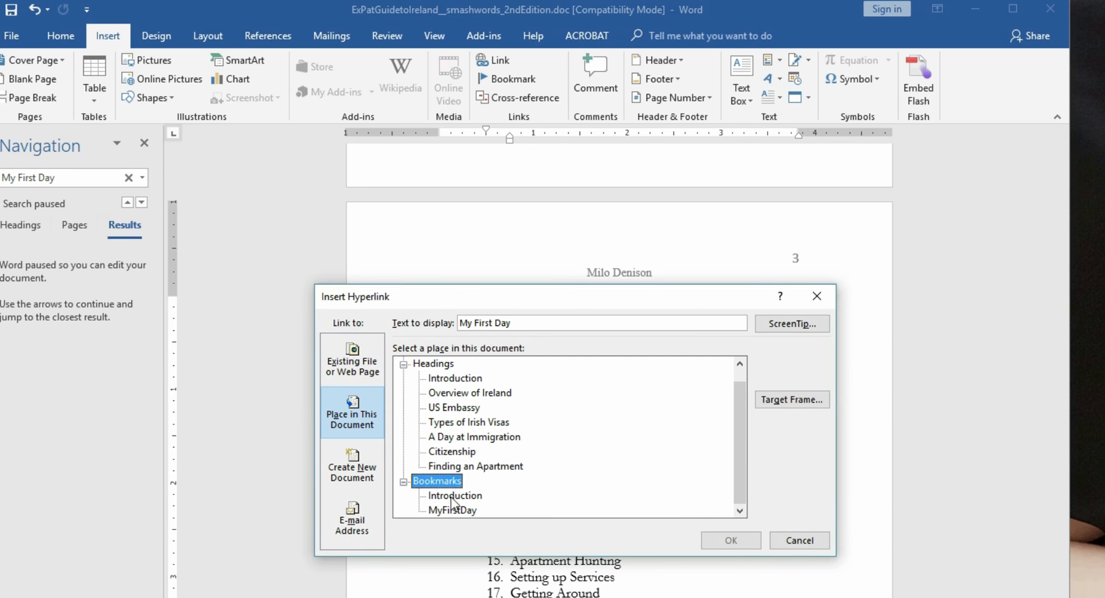
{"action": "left_click", "coordinate": [451, 509]}
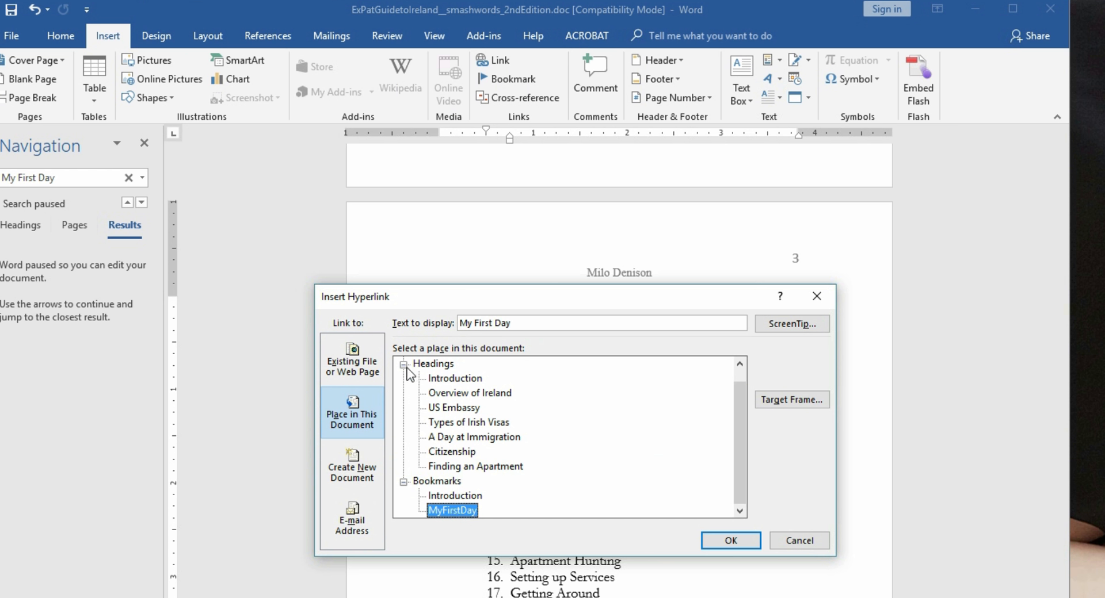
{"action": "mouse_move", "coordinate": [459, 467]}
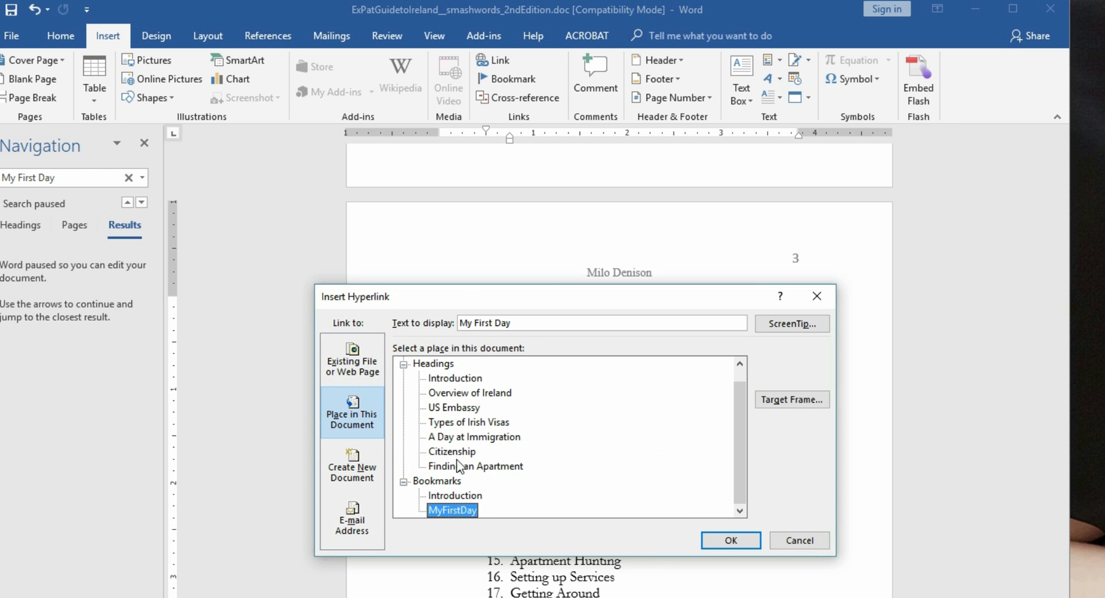
{"action": "mouse_move", "coordinate": [471, 441]}
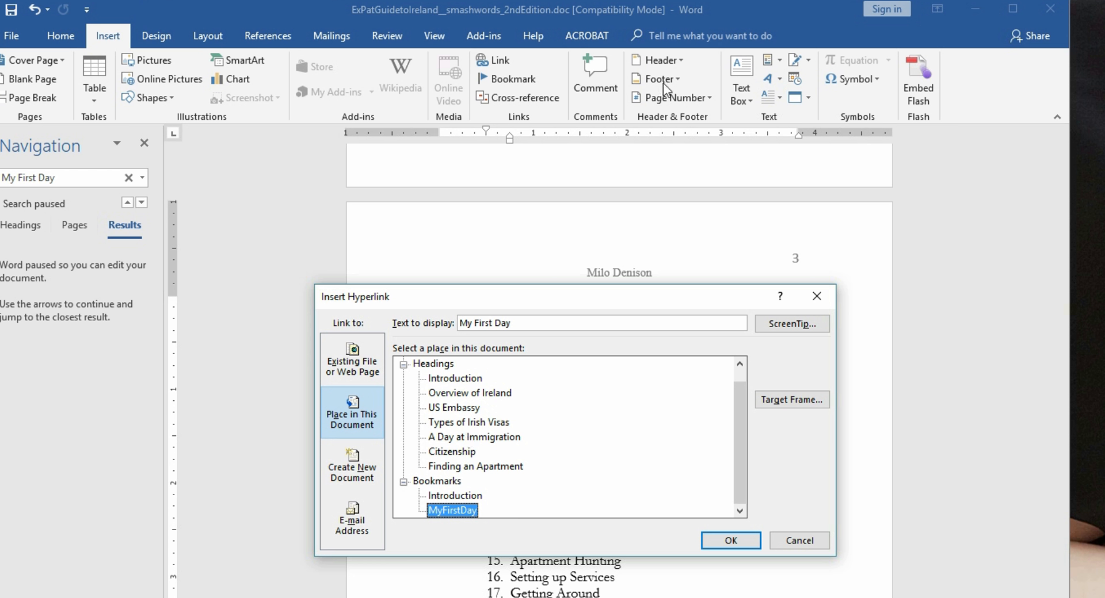
{"action": "mouse_move", "coordinate": [454, 486]}
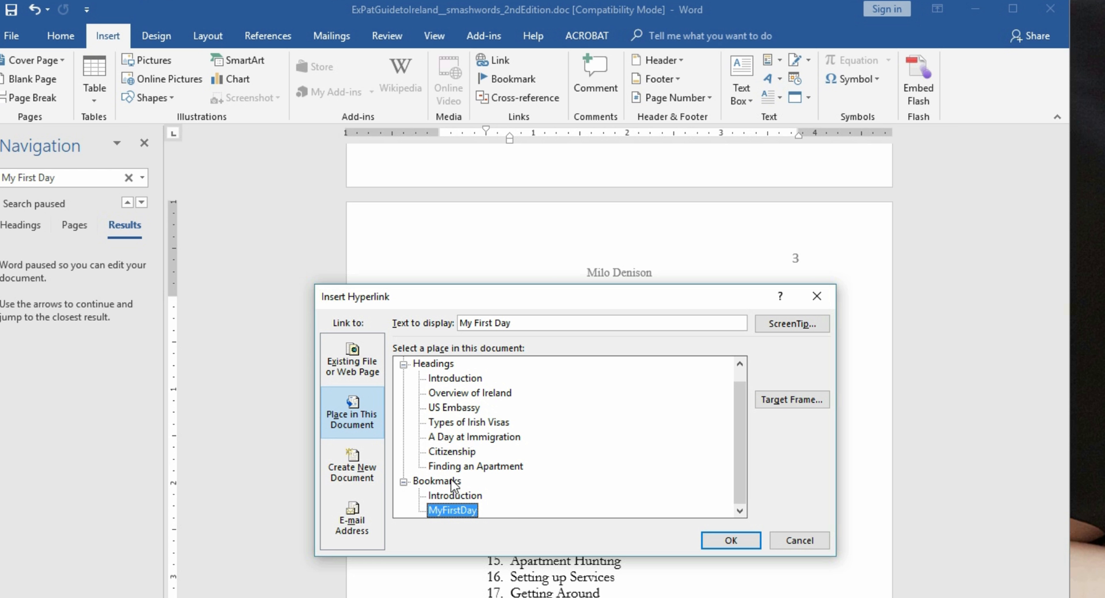
{"action": "left_click", "coordinate": [403, 378]}
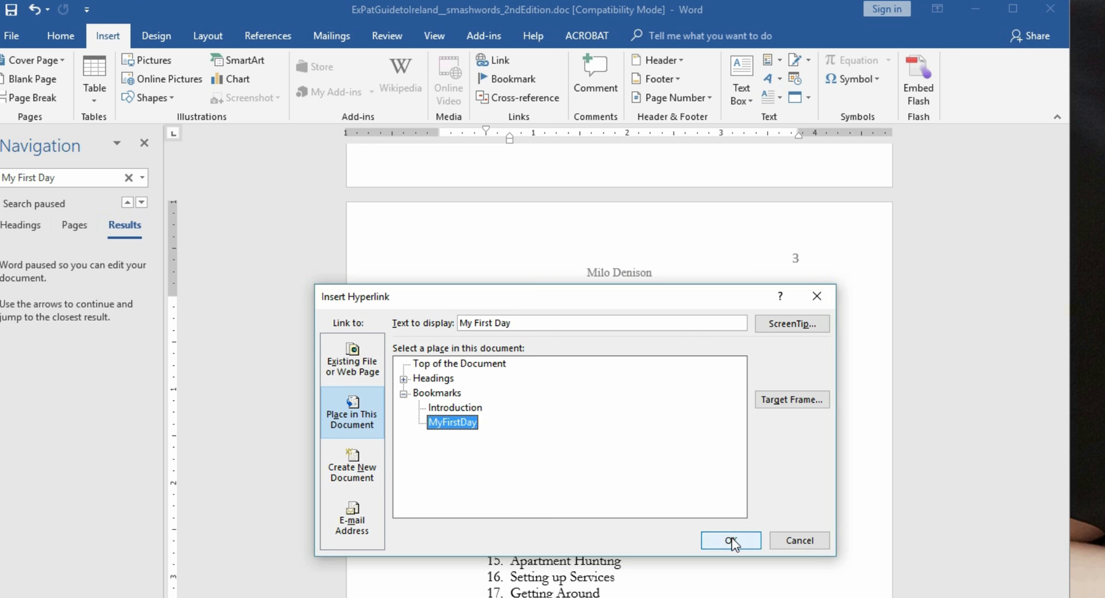
{"action": "left_click", "coordinate": [731, 541]}
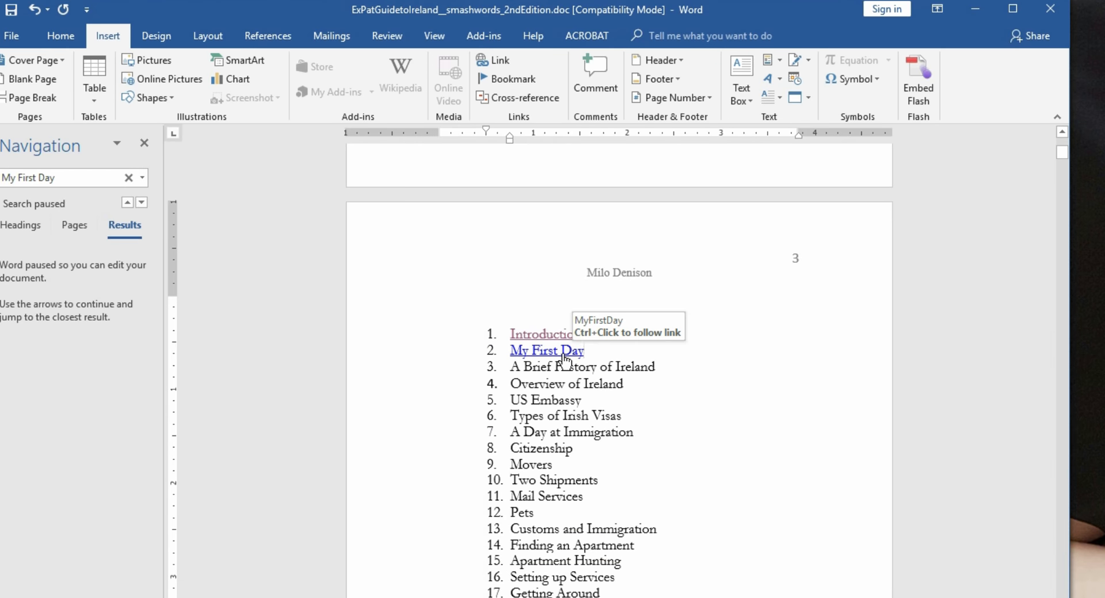
- Test the My First Day link, then scroll back up to the contents list
{"action": "left_click", "coordinate": [546, 350]}
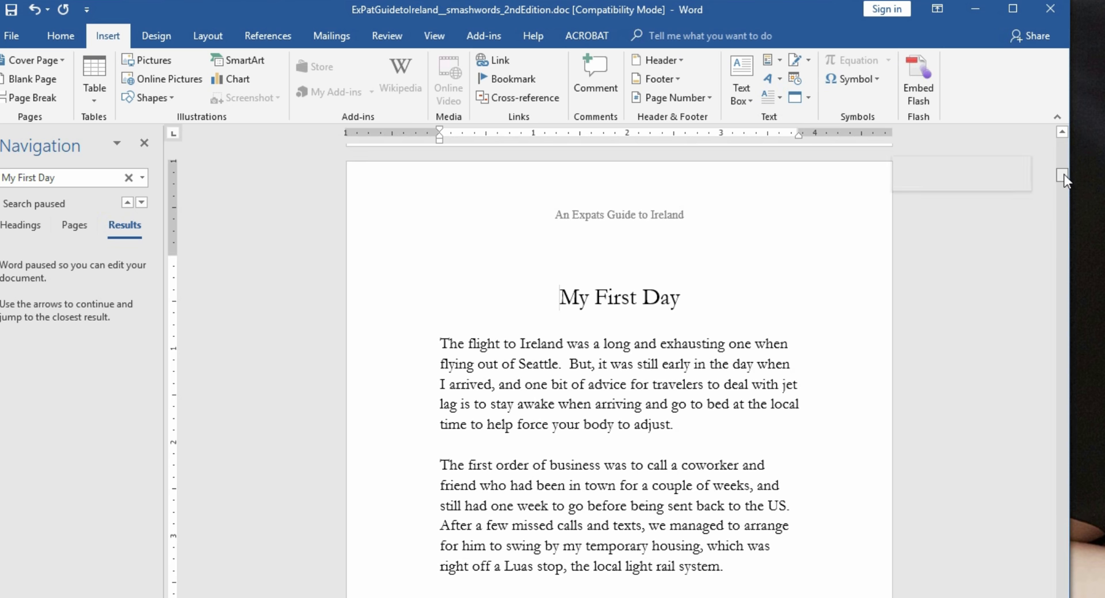
{"action": "left_click_drag", "start_coordinate": [1062, 176], "coordinate": [1062, 185]}
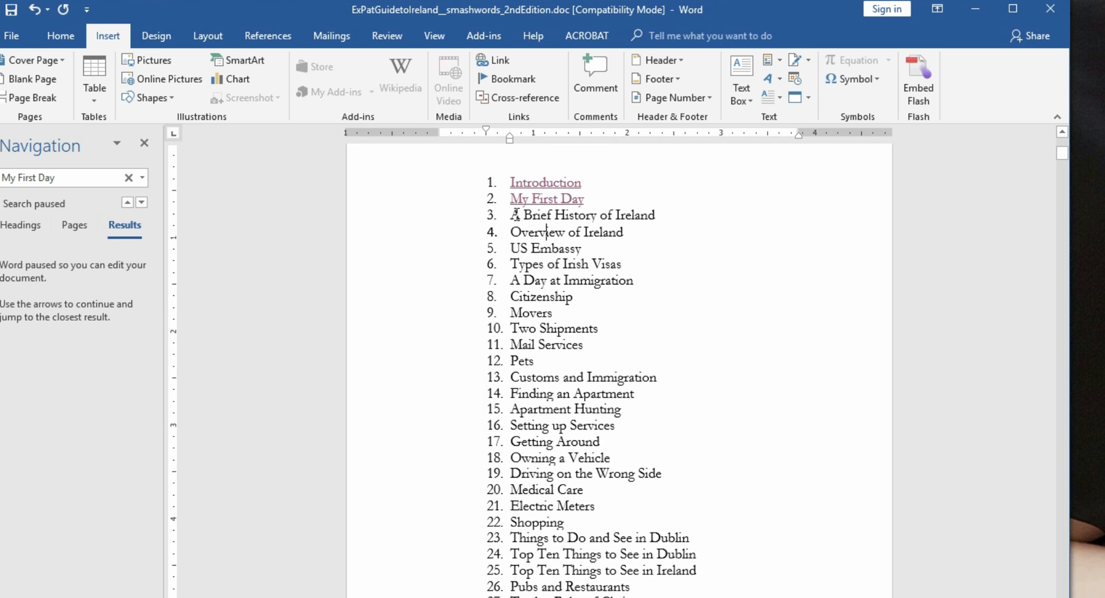
- Turn on Split from the View ribbon to get two document panes
{"action": "left_click", "coordinate": [433, 35]}
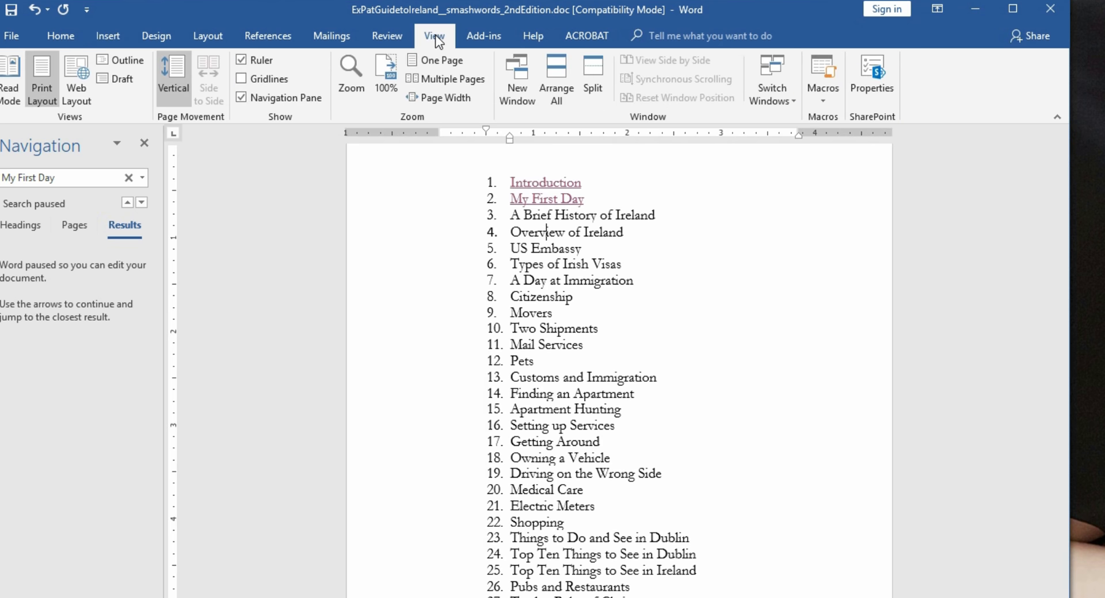
{"action": "mouse_move", "coordinate": [592, 74]}
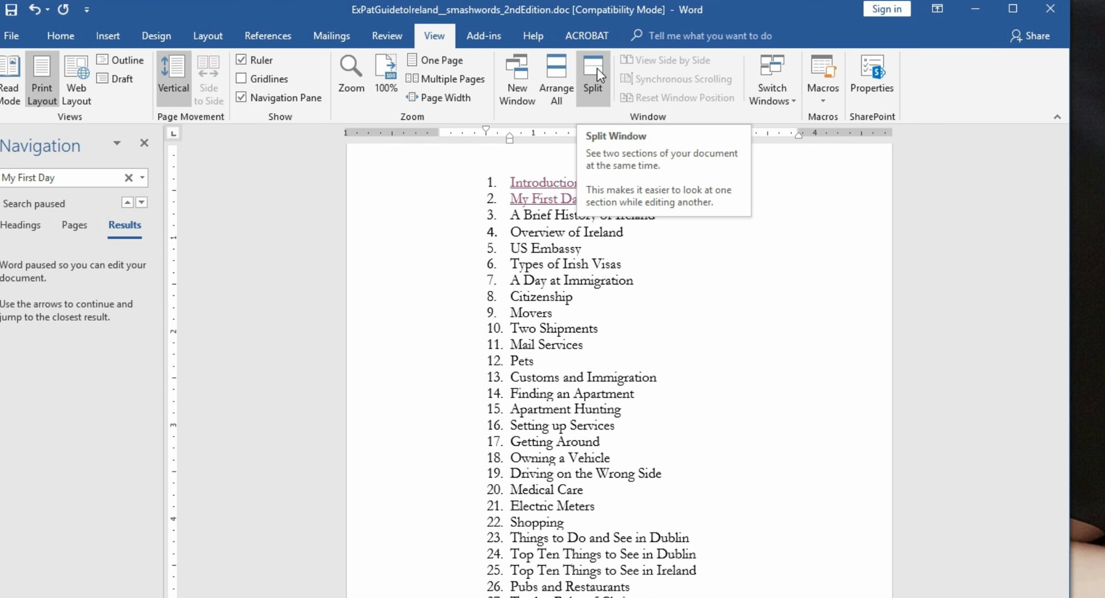
{"action": "left_click", "coordinate": [593, 76]}
{"action": "type", "text": "A Brief History of Ireland"}
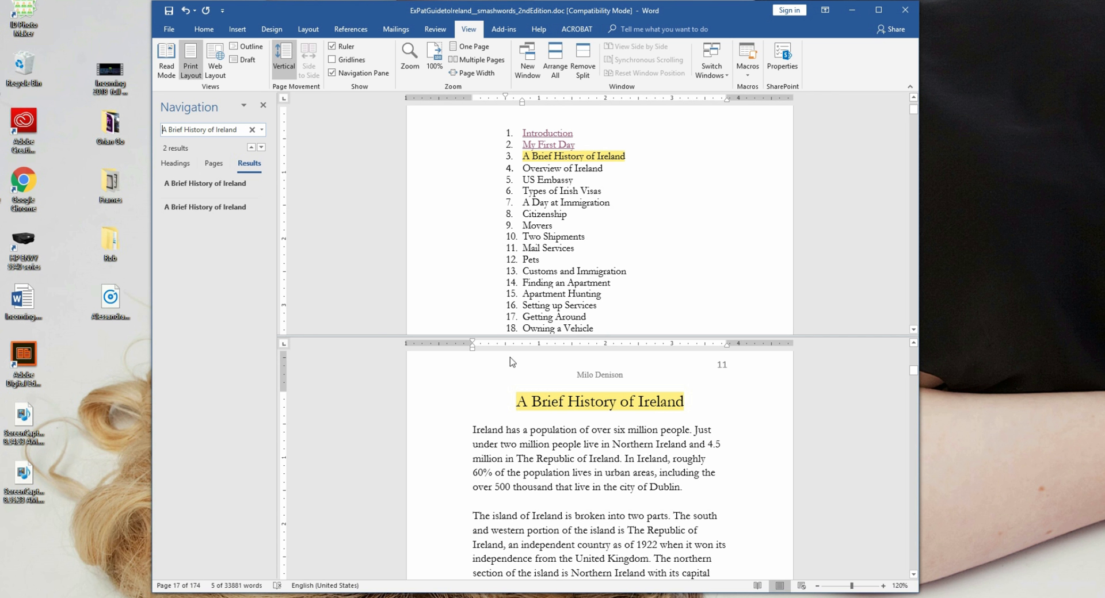
- Bookmark the A Brief History of Ireland heading as ABriefHistoryofIreland
{"action": "double_click", "coordinate": [659, 401]}
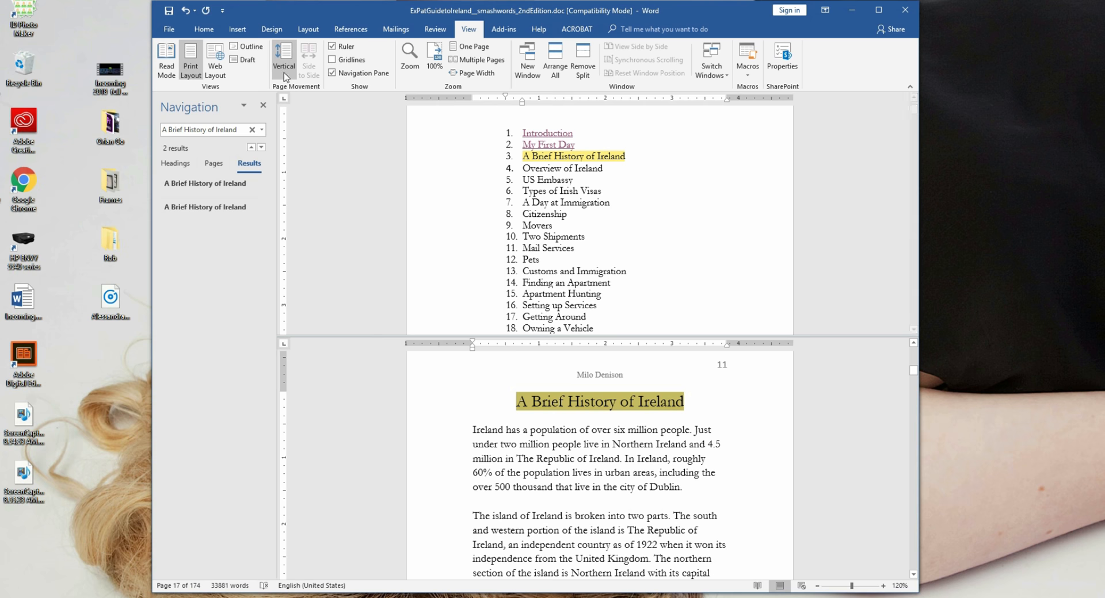
{"action": "left_click", "coordinate": [236, 28]}
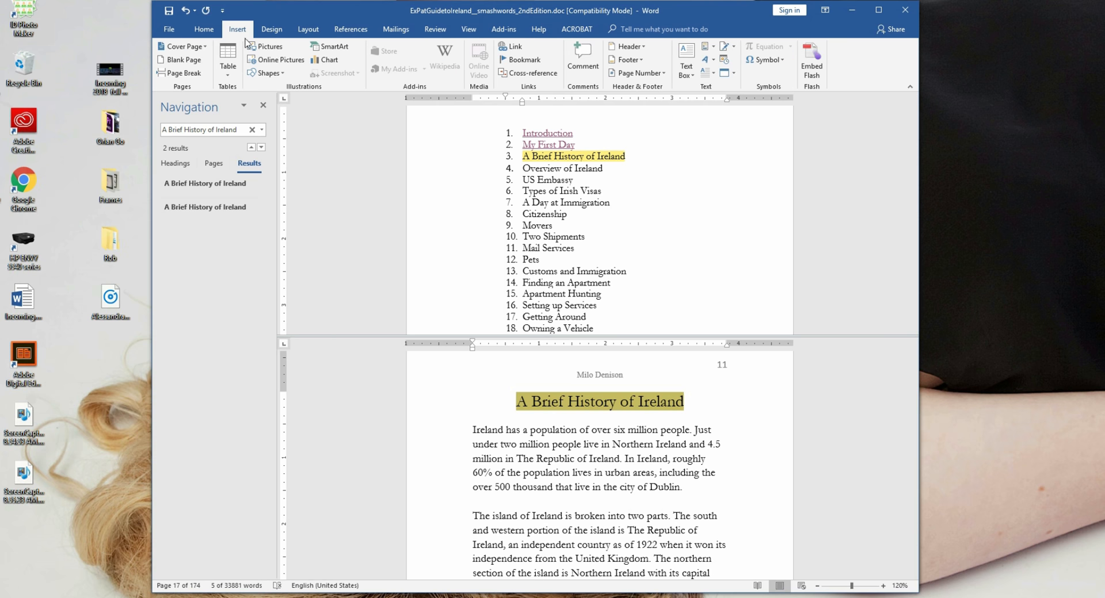
{"action": "left_click", "coordinate": [524, 59]}
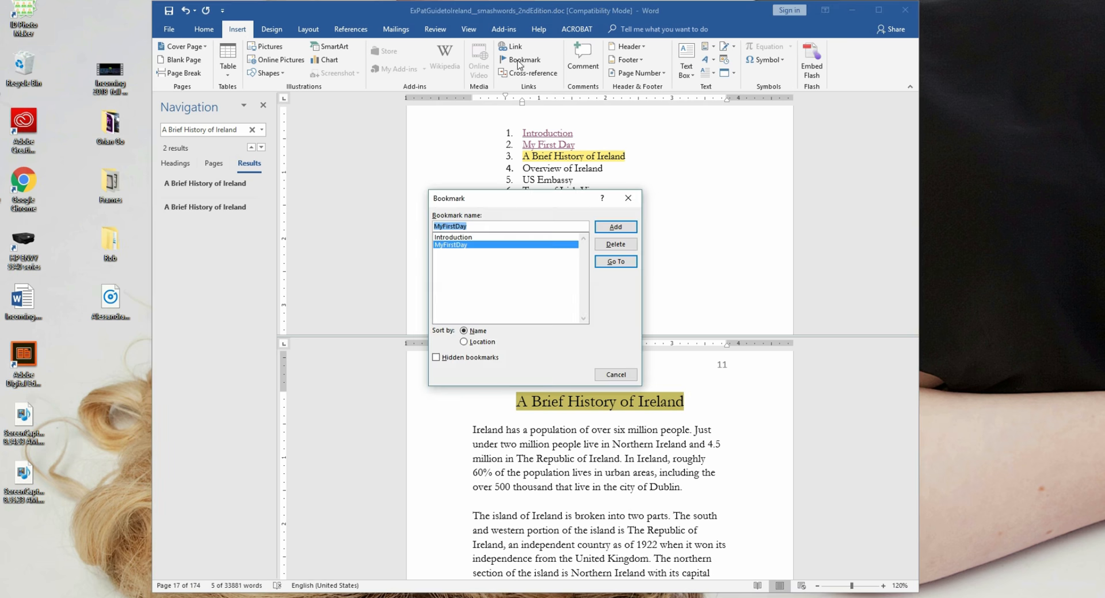
{"action": "mouse_move", "coordinate": [512, 179]}
{"action": "type", "text": "ABriefHistoryofIreland"}
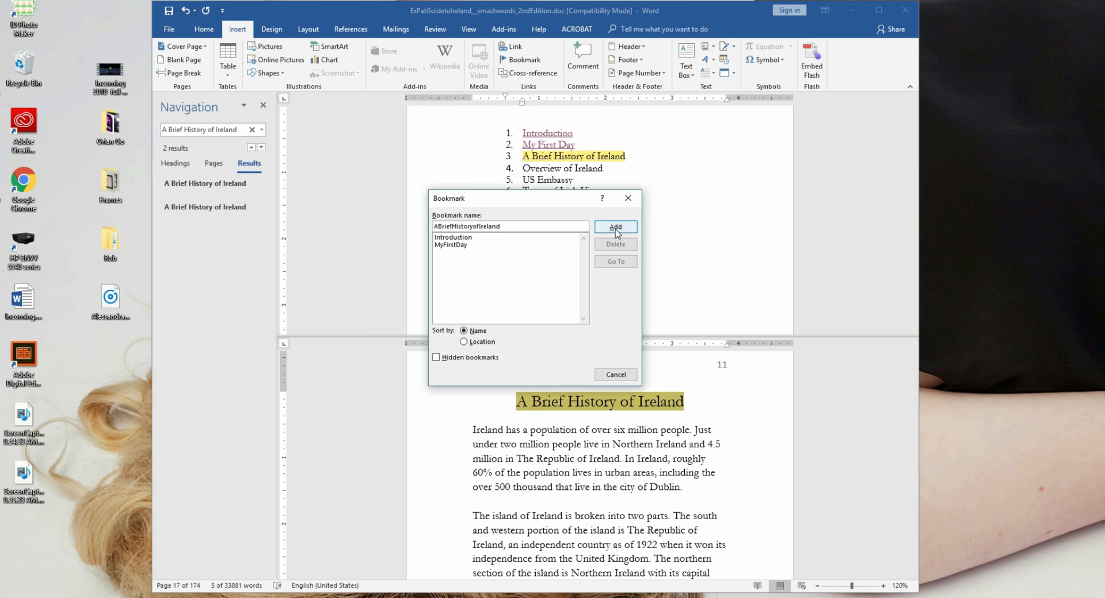
{"action": "left_click", "coordinate": [614, 226]}
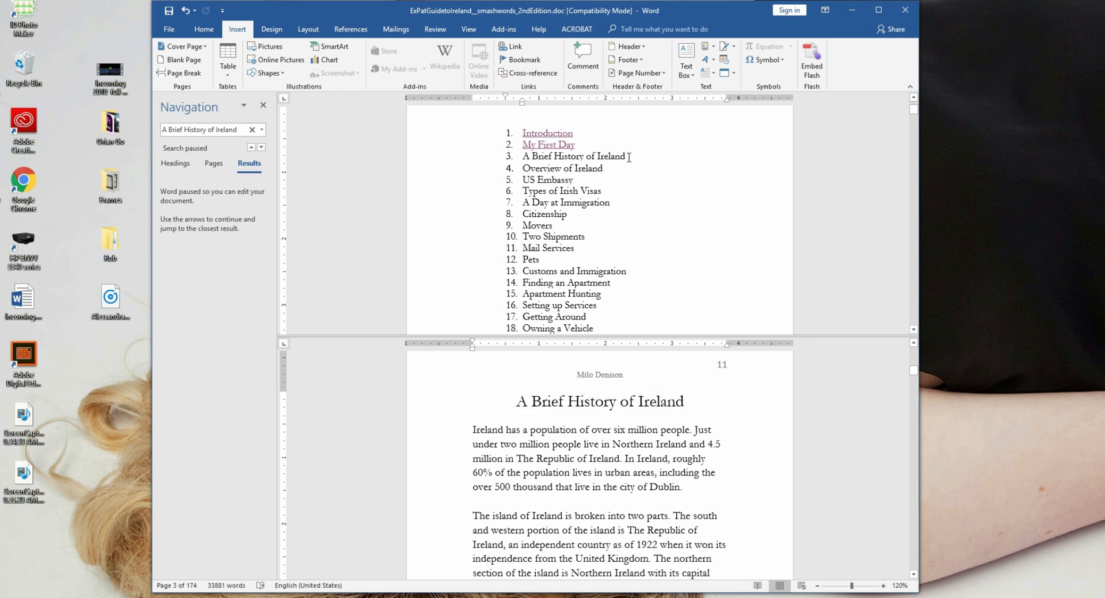
- Select contents entry 3 and pick ABriefHistoryofIreland as its hyperlink target
{"action": "double_click", "coordinate": [574, 156]}
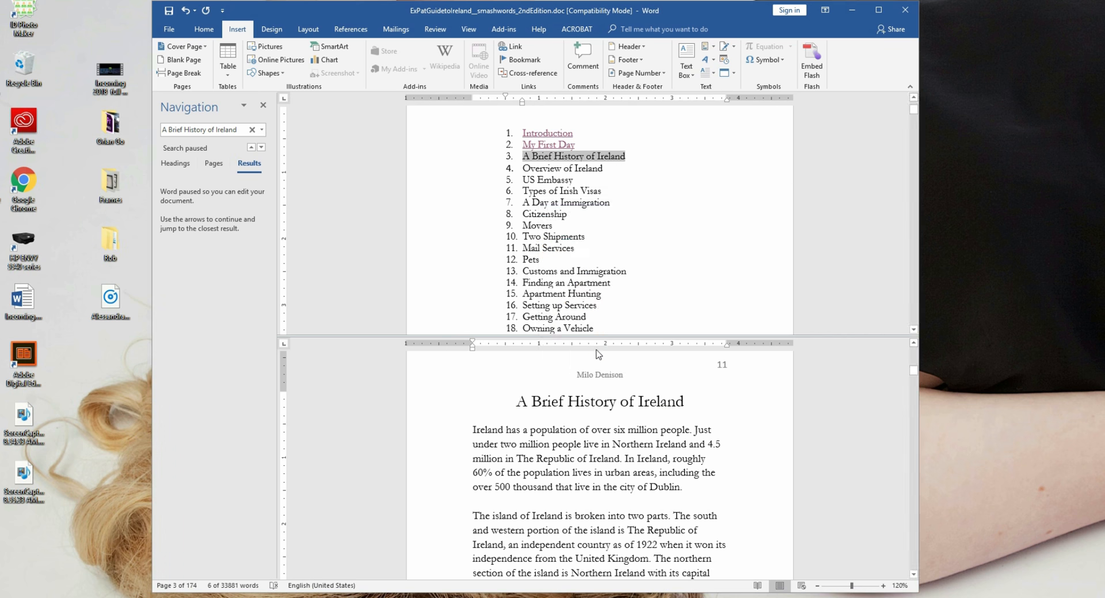
{"action": "left_click", "coordinate": [510, 46]}
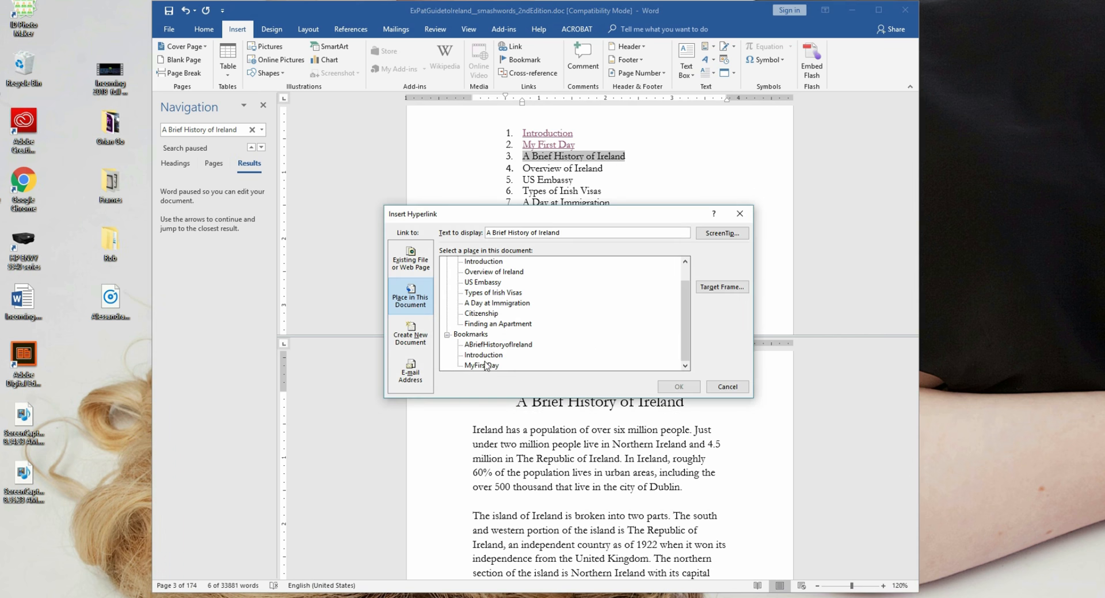
{"action": "left_click", "coordinate": [497, 345]}
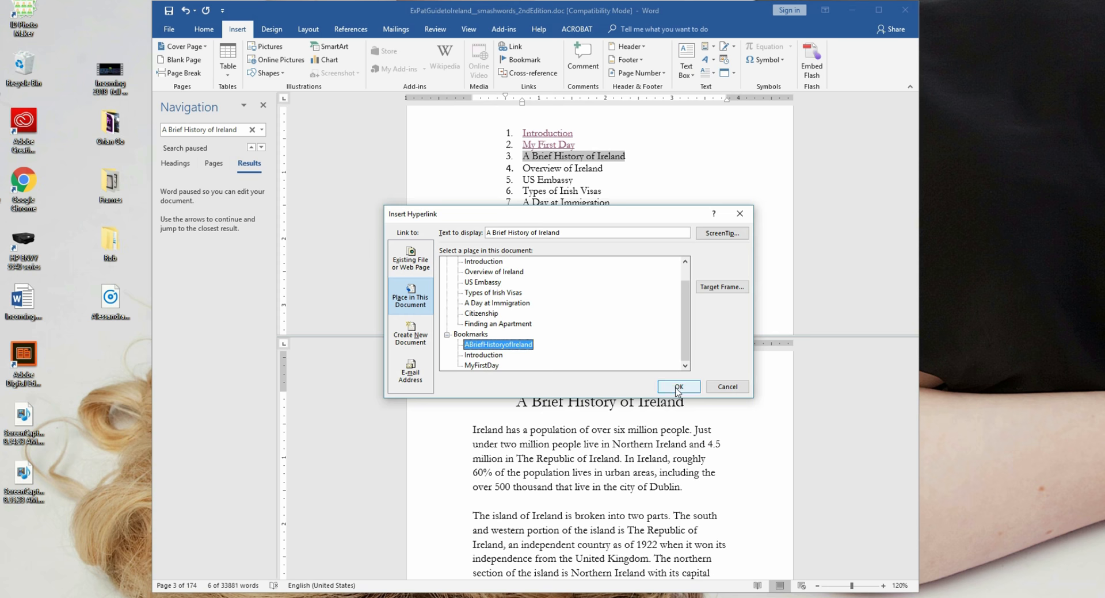
- Confirm entry 3's hyperlink and add an OverviewofIreland bookmark on that heading
{"action": "left_click", "coordinate": [677, 387]}
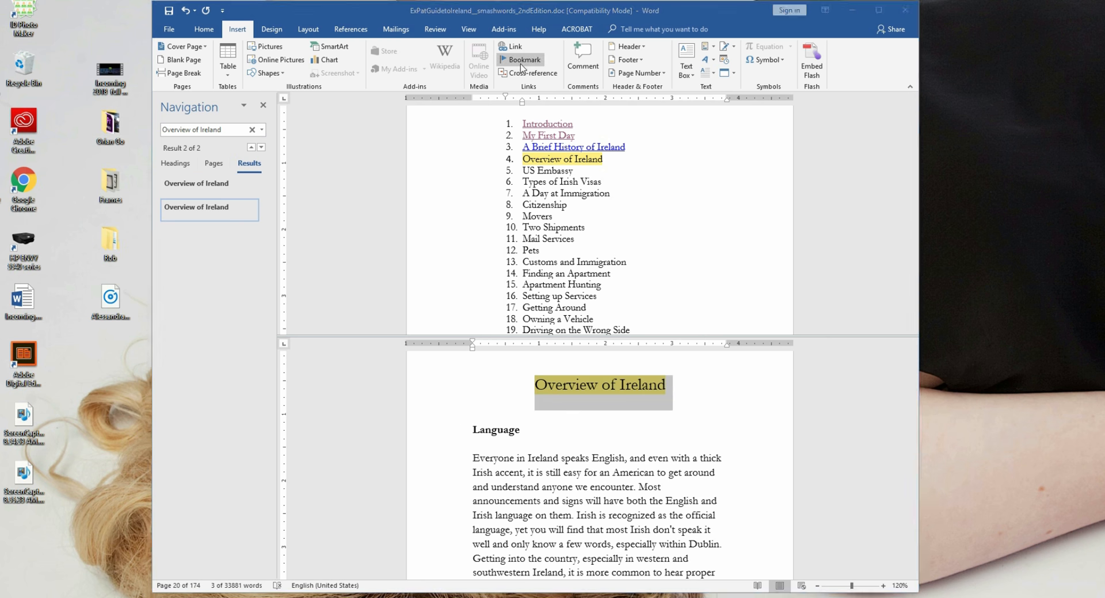
{"action": "left_click", "coordinate": [520, 59]}
{"action": "type", "text": "OverviewofIreland"}
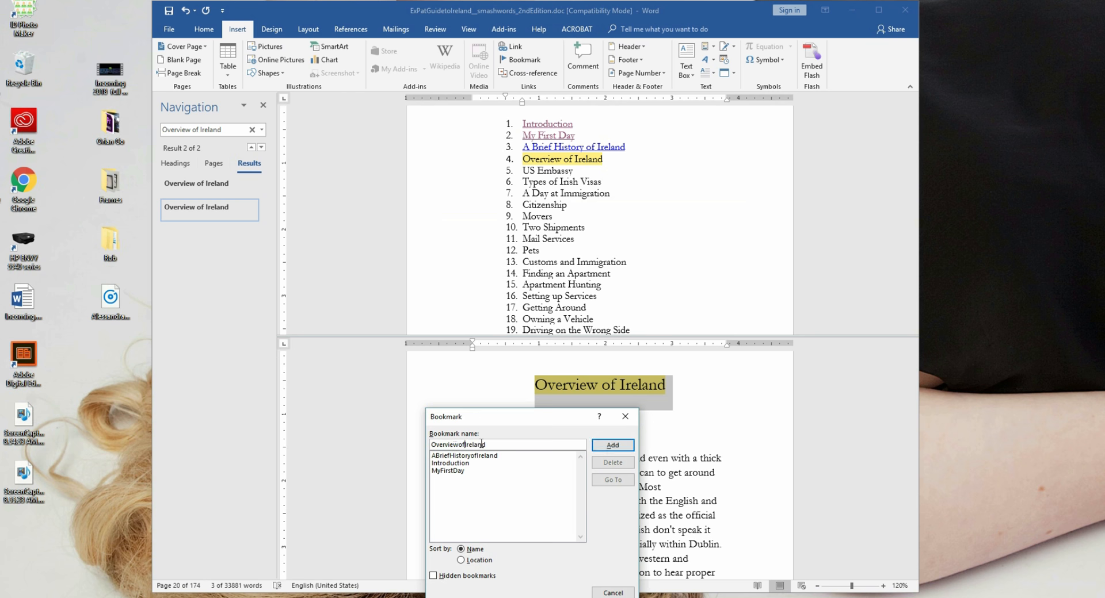
{"action": "left_click", "coordinate": [612, 444]}
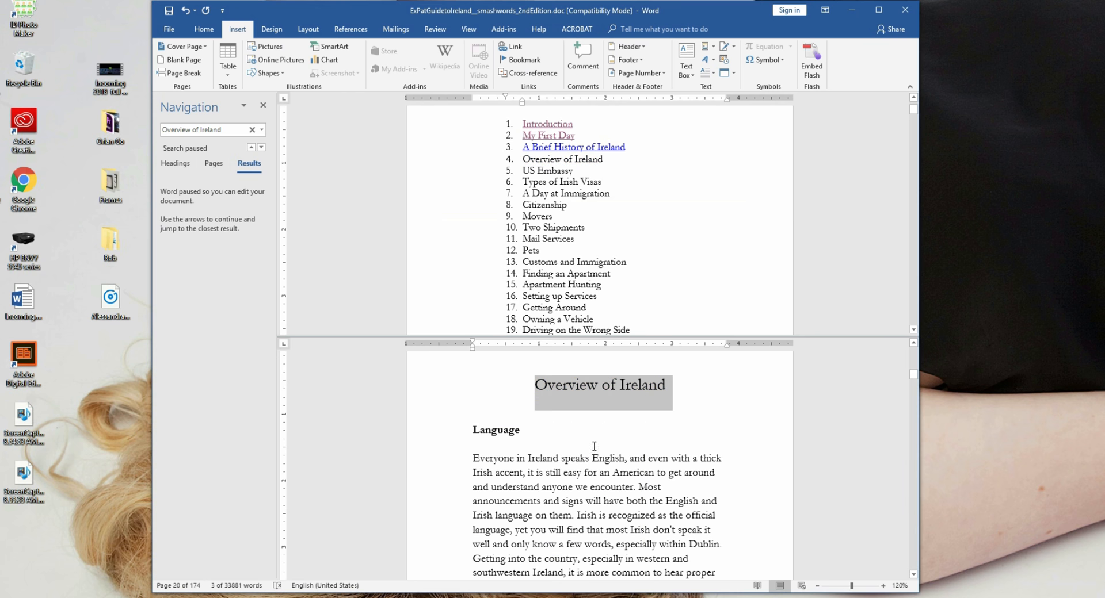
{"action": "mouse_move", "coordinate": [562, 159]}
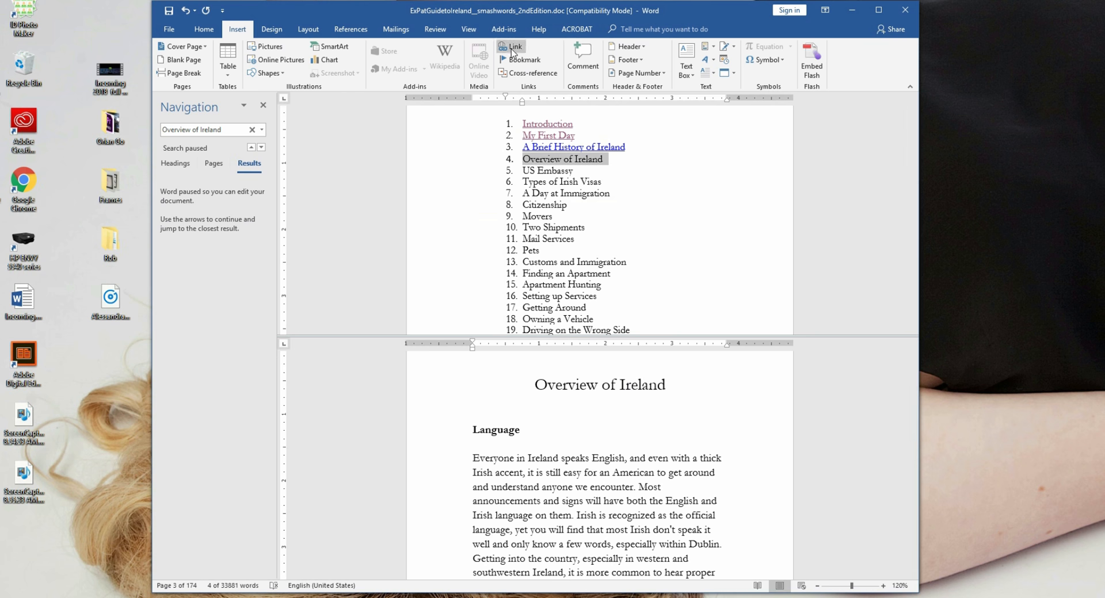
- Link the Overview of Ireland entry to the OverviewofIreland bookmark and check it
{"action": "left_click", "coordinate": [510, 47]}
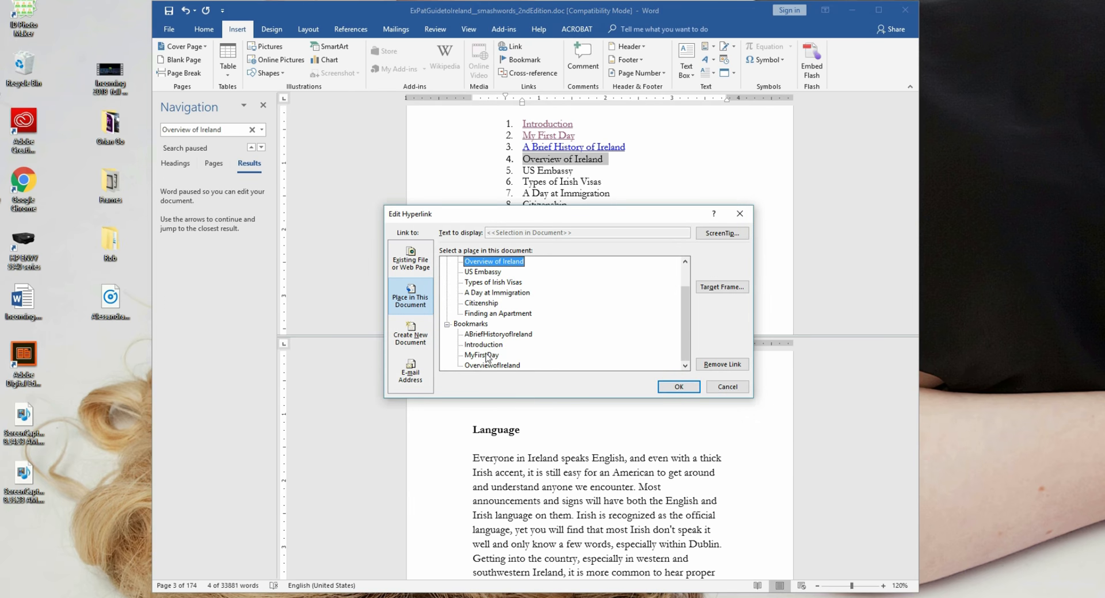
{"action": "left_click", "coordinate": [677, 386]}
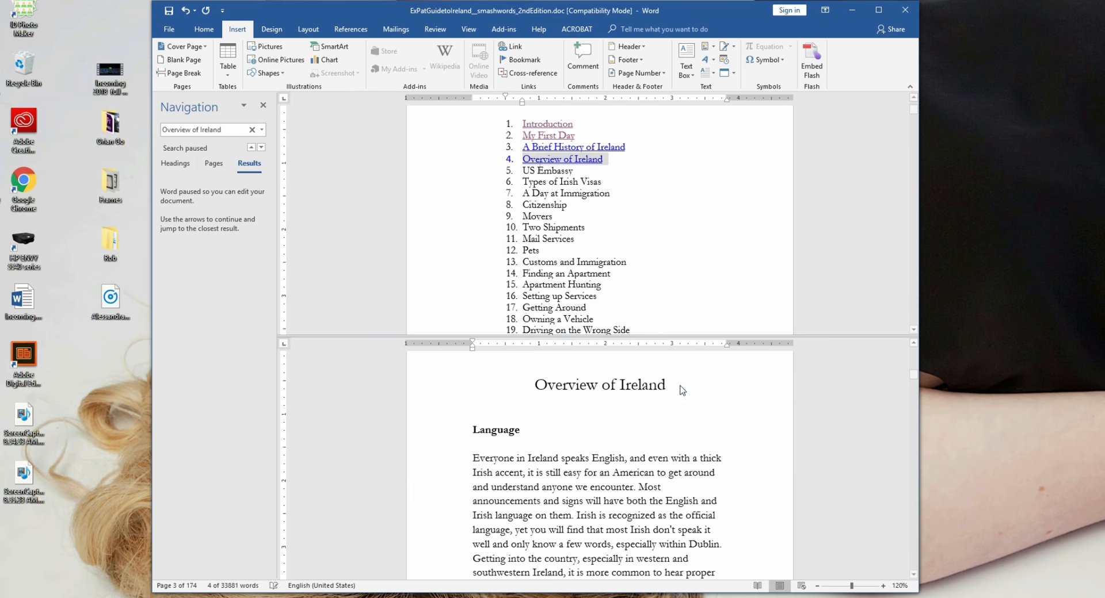
{"action": "mouse_move", "coordinate": [561, 159]}
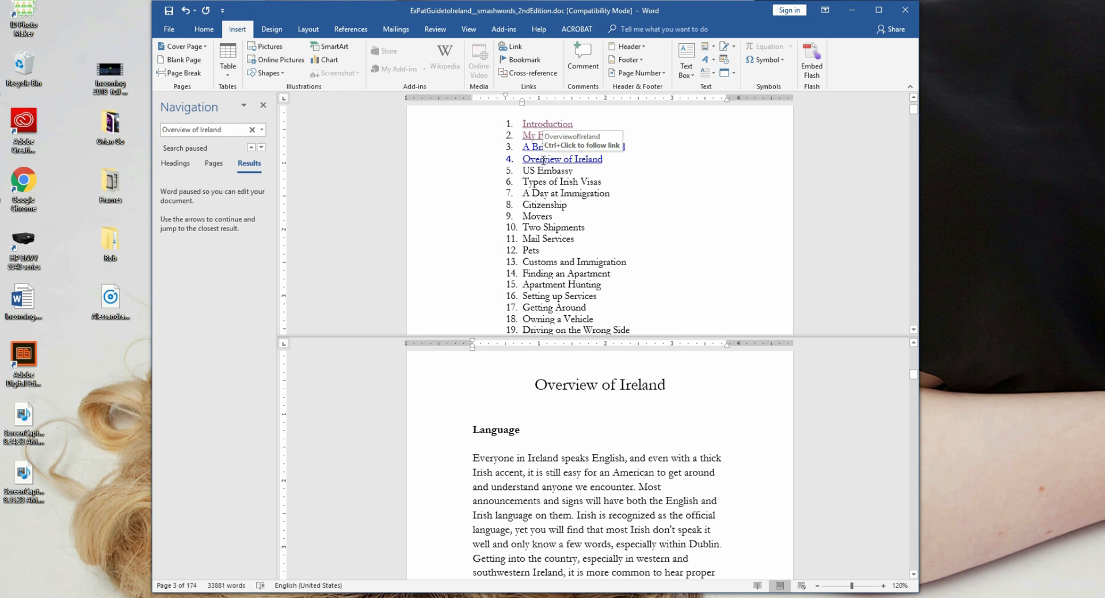
{"action": "mouse_move", "coordinate": [543, 163]}
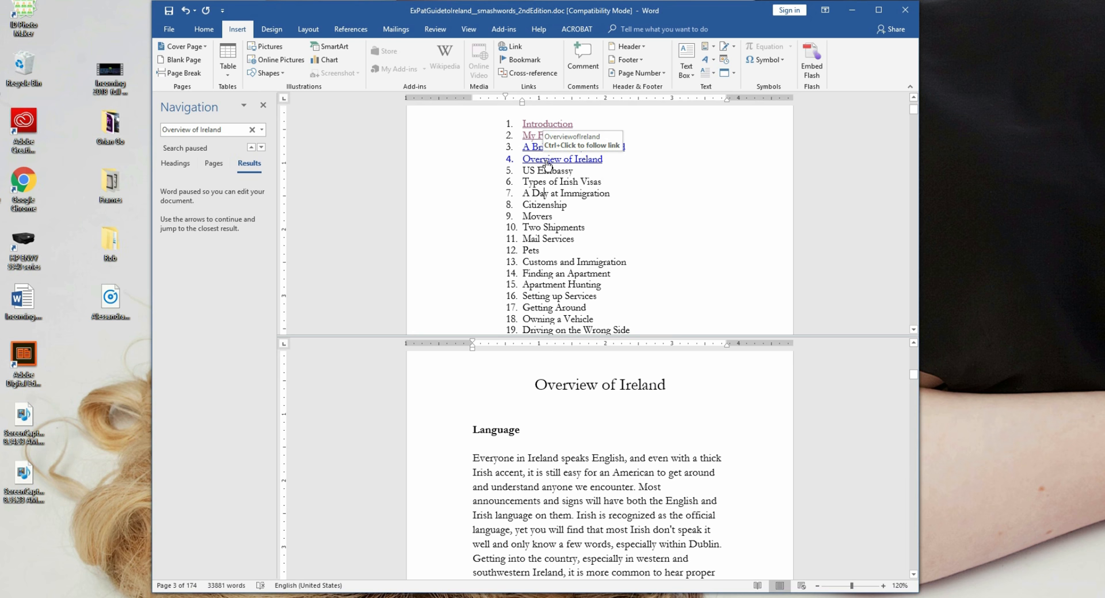
{"action": "left_click", "coordinate": [561, 159]}
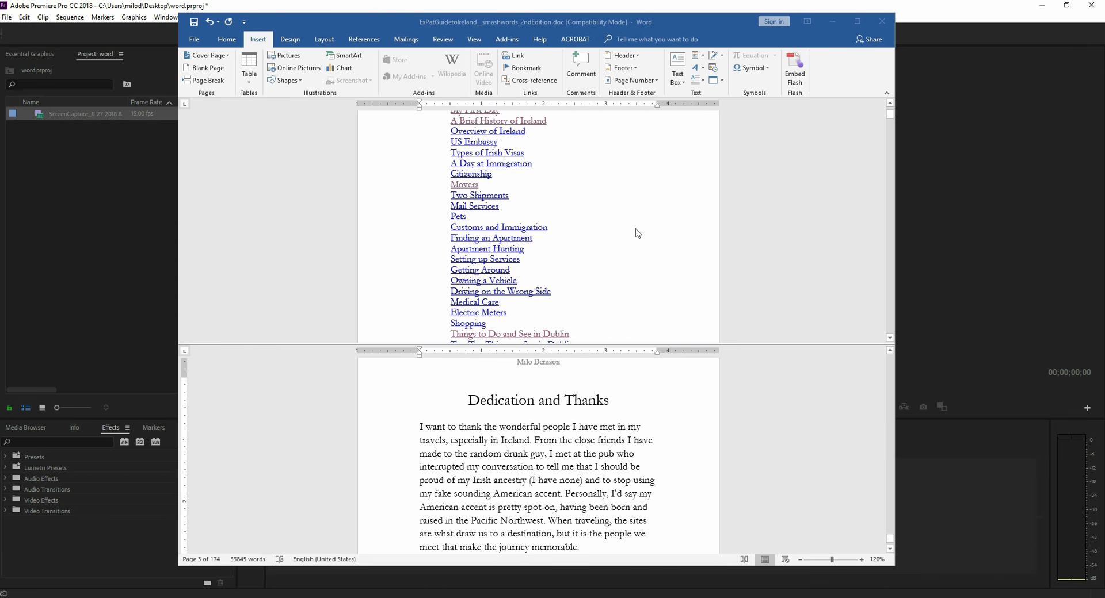
- Scroll down the hyperlinked contents list to check the later entries through Theatre
{"action": "scroll", "scroll_direction": "down", "scroll_amount": 3}
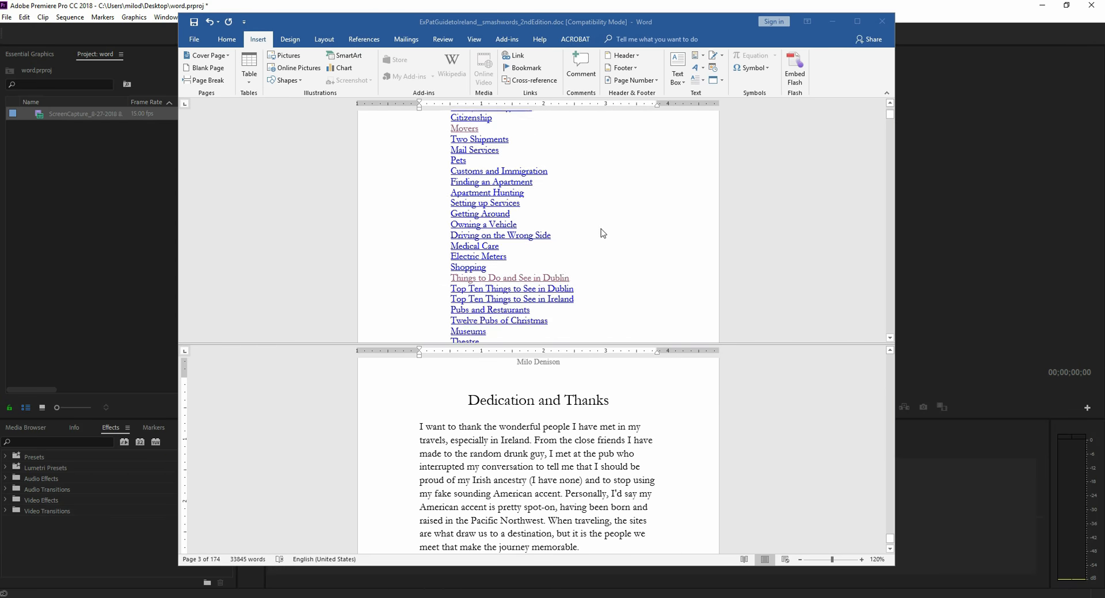
{"action": "scroll", "scroll_direction": "down", "scroll_amount": 3}
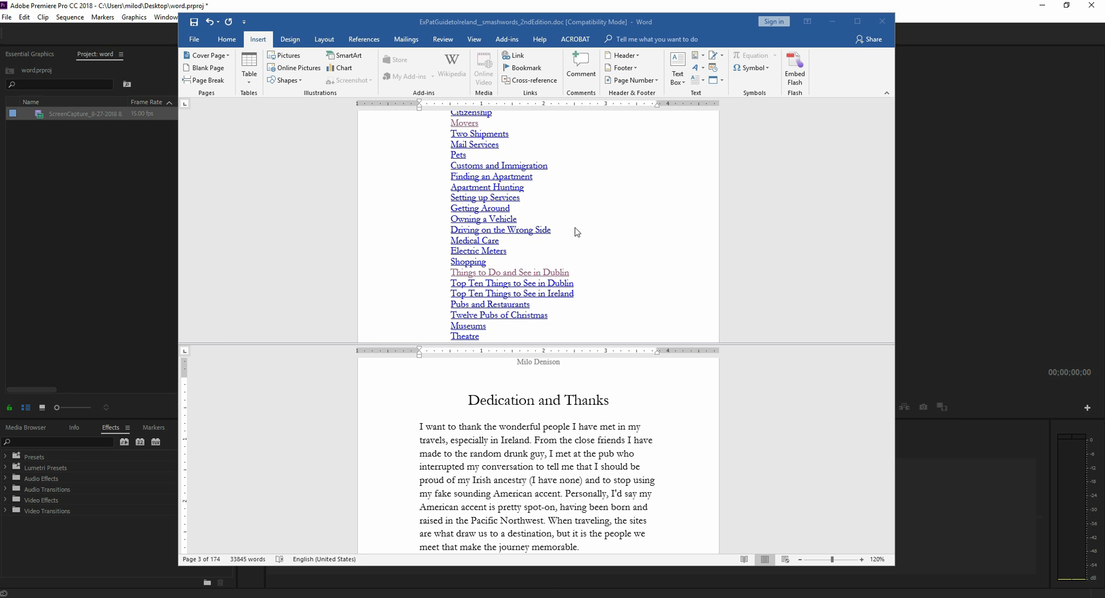
{"action": "mouse_move", "coordinate": [507, 198]}
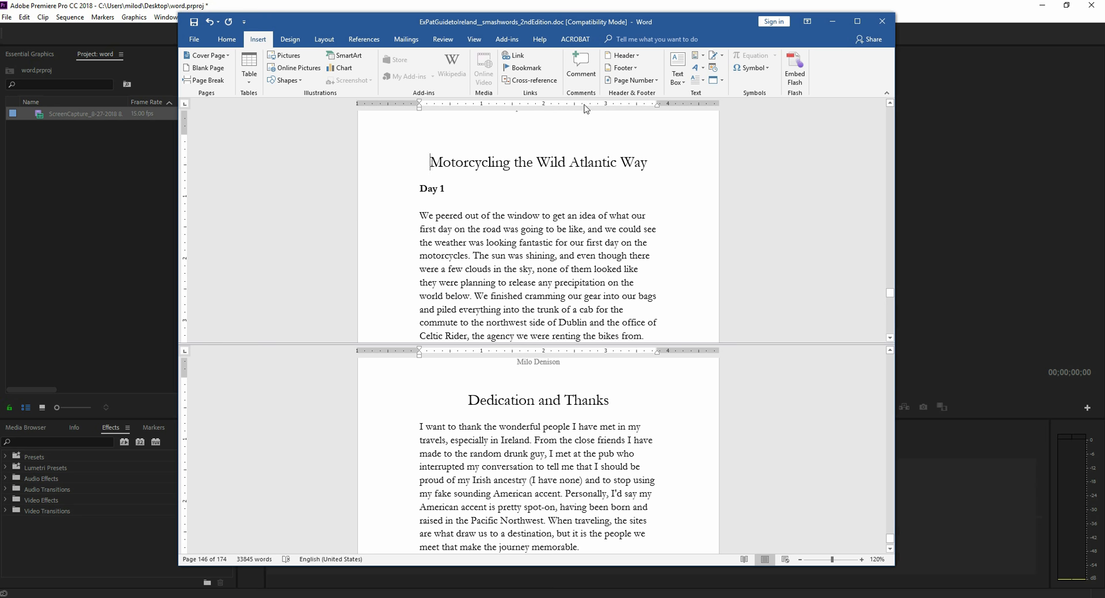
{"action": "mouse_move", "coordinate": [473, 39]}
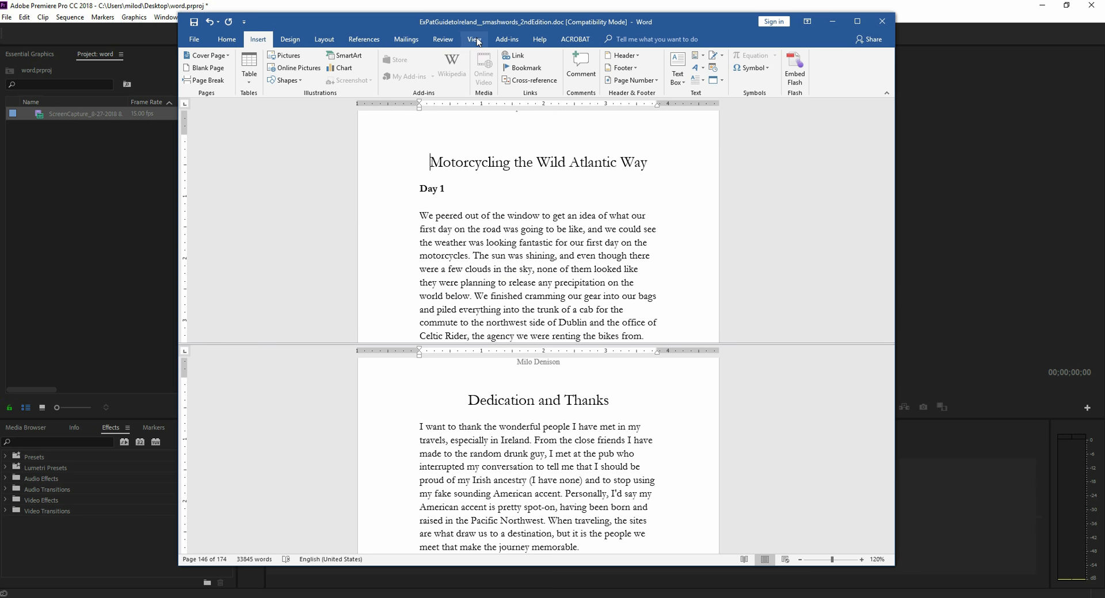
- Remove the split from the View tab and scroll the single pane to Milo Denison's title page
{"action": "left_click", "coordinate": [474, 40]}
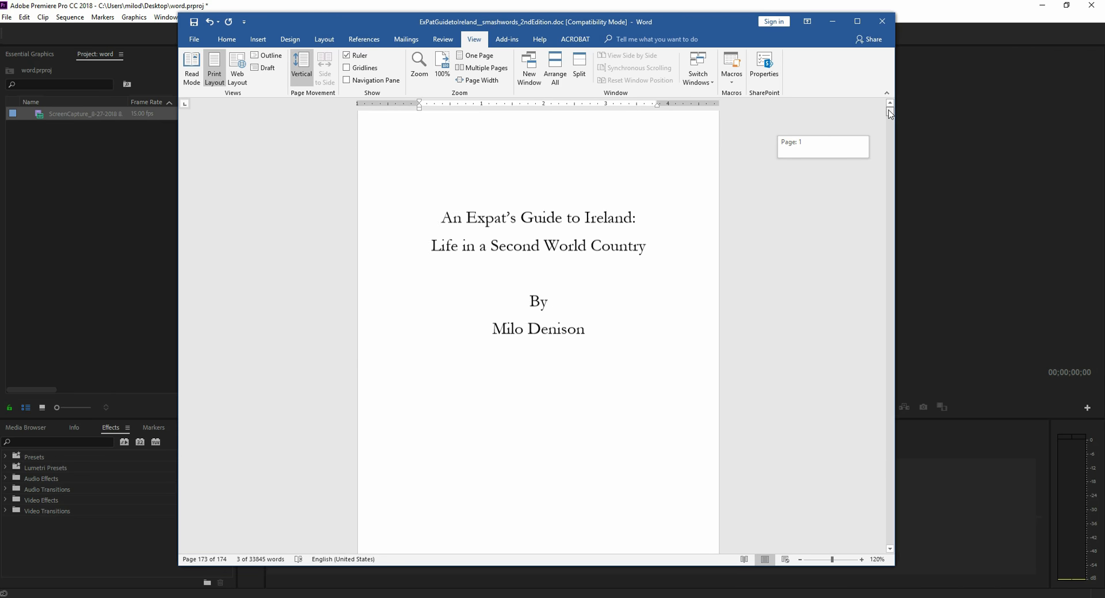
{"action": "scroll", "scroll_direction": "down", "scroll_amount": 3}
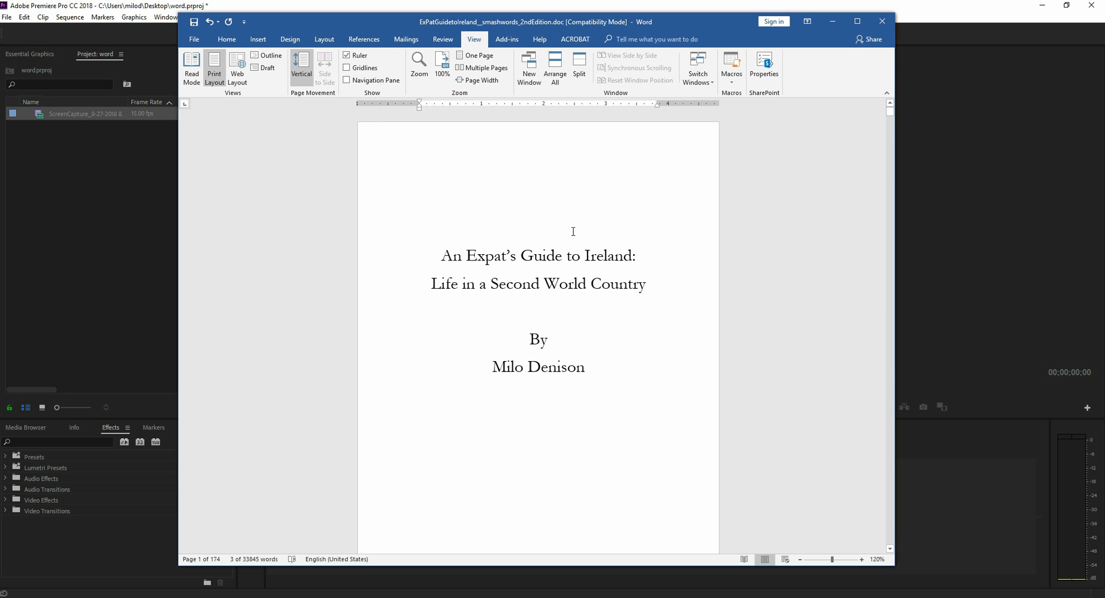
{"action": "mouse_move", "coordinate": [602, 413]}
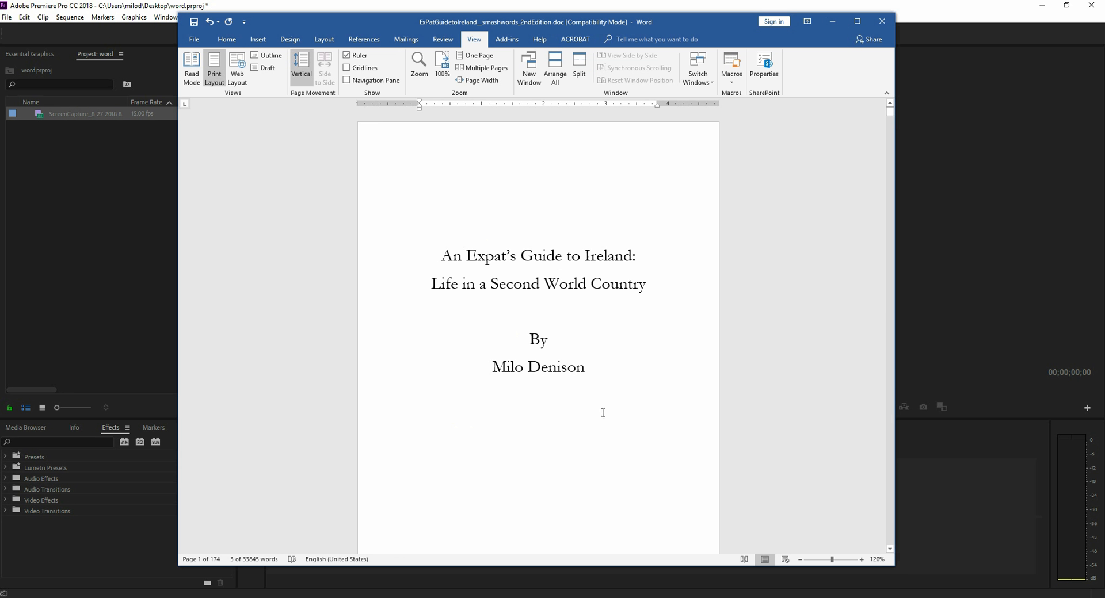